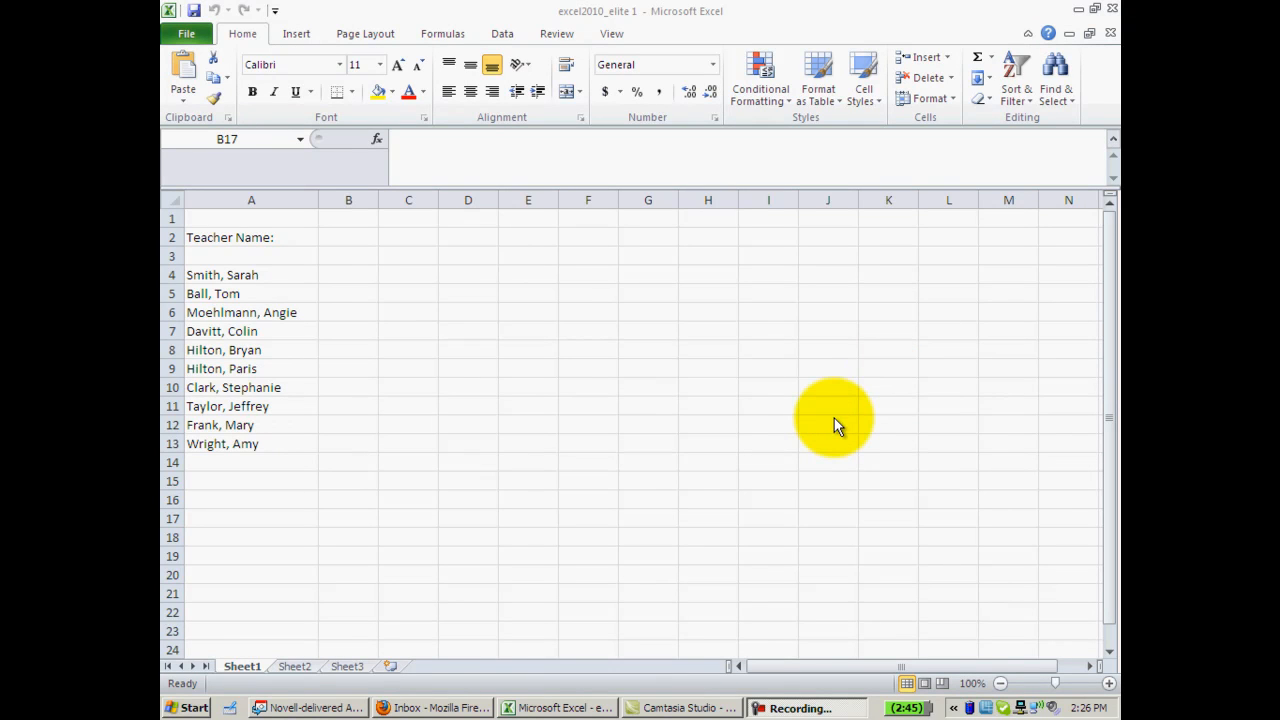
mouse_move(213, 613)
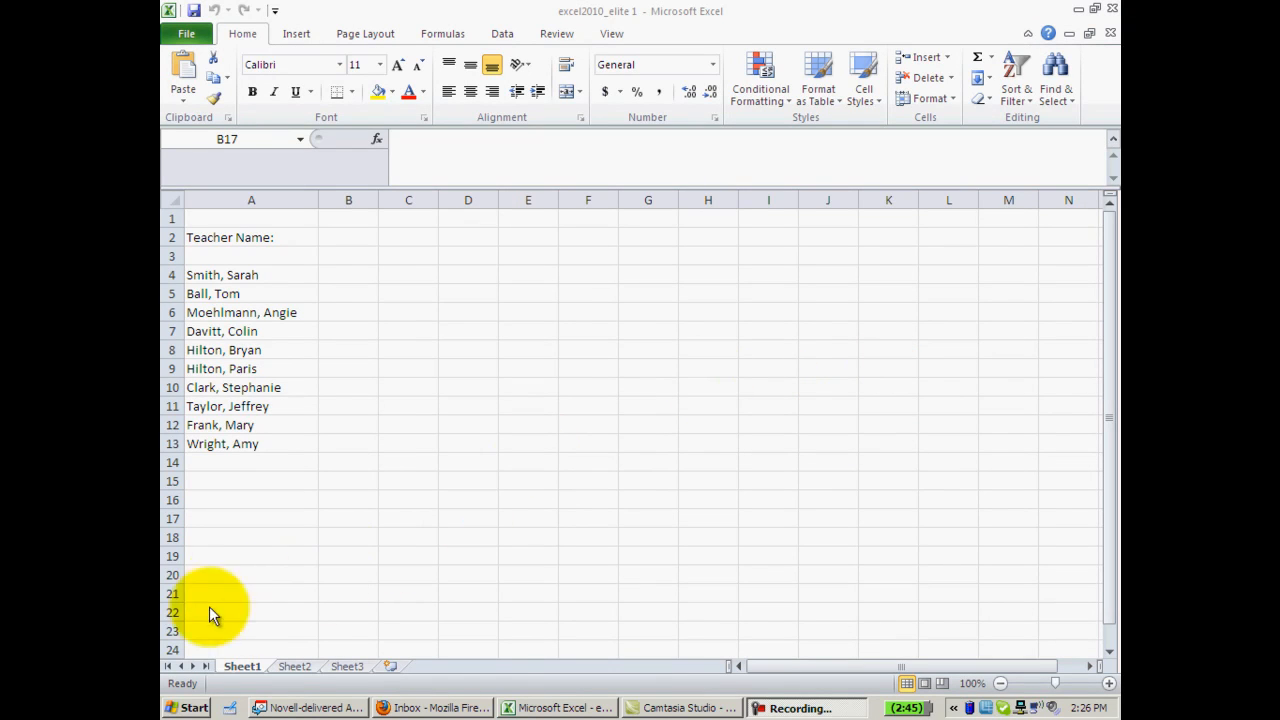
mouse_move(245, 280)
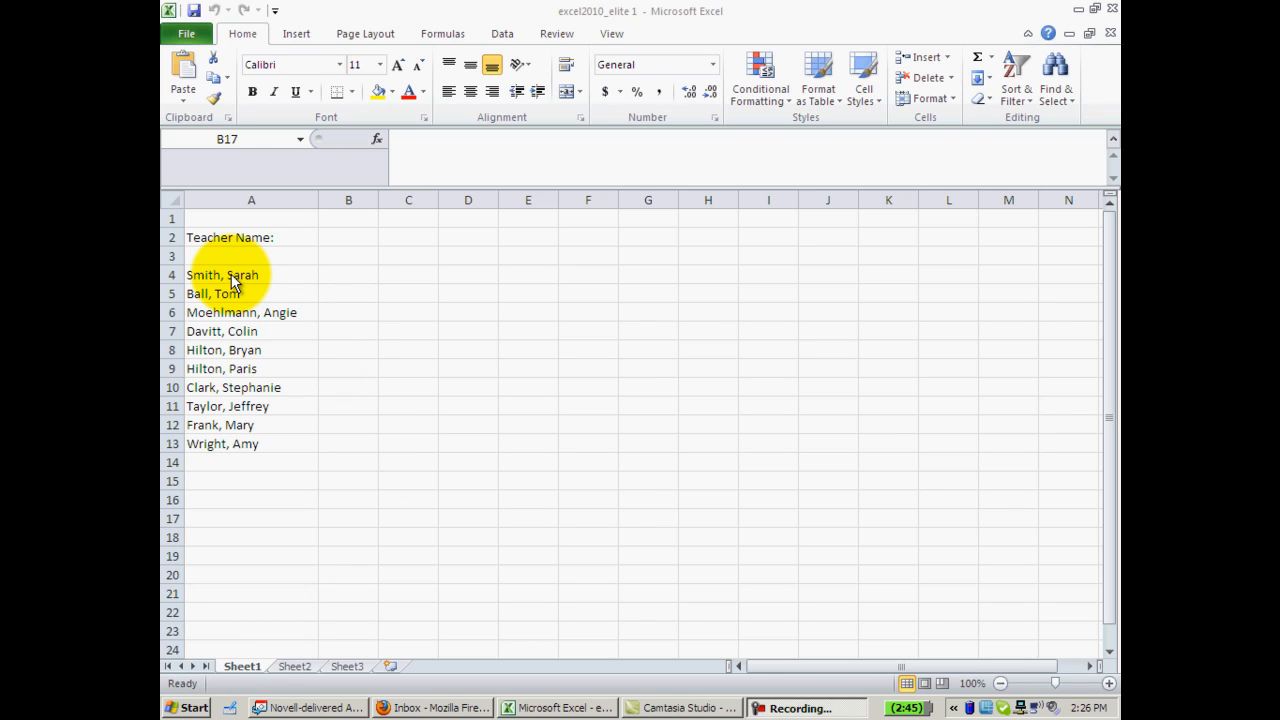
click(348, 518)
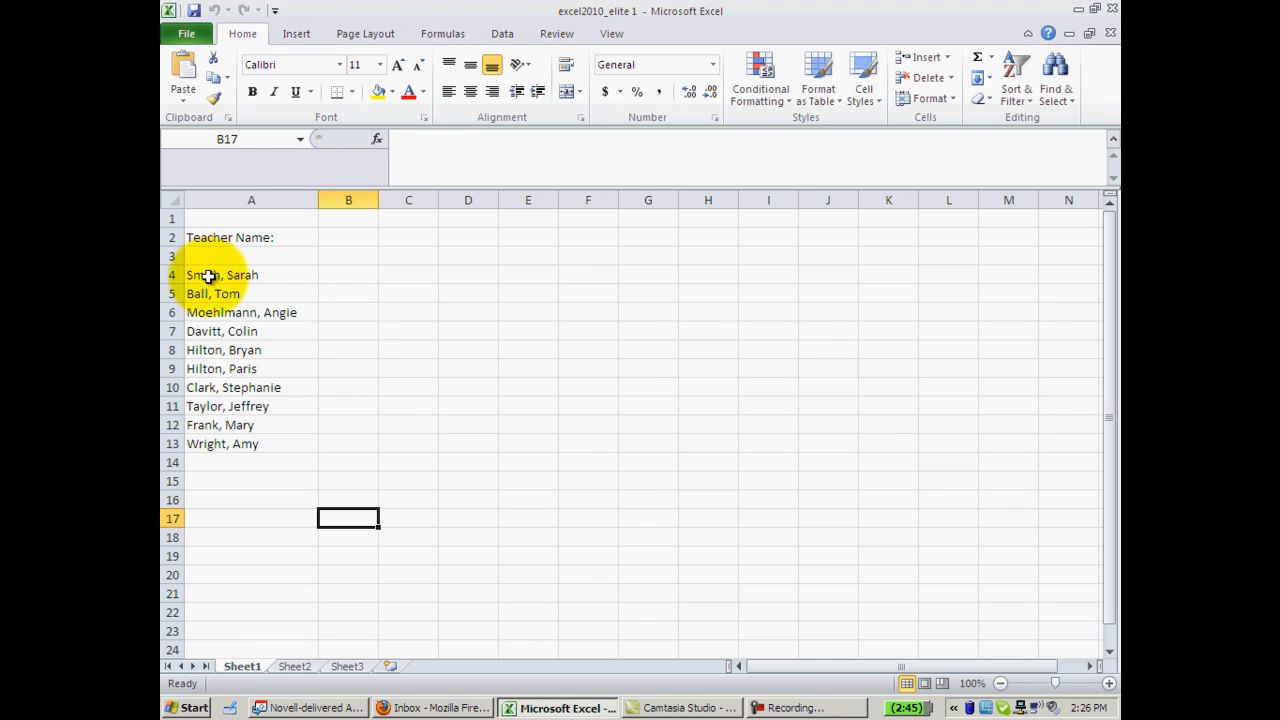
drag(222, 275, 222, 443)
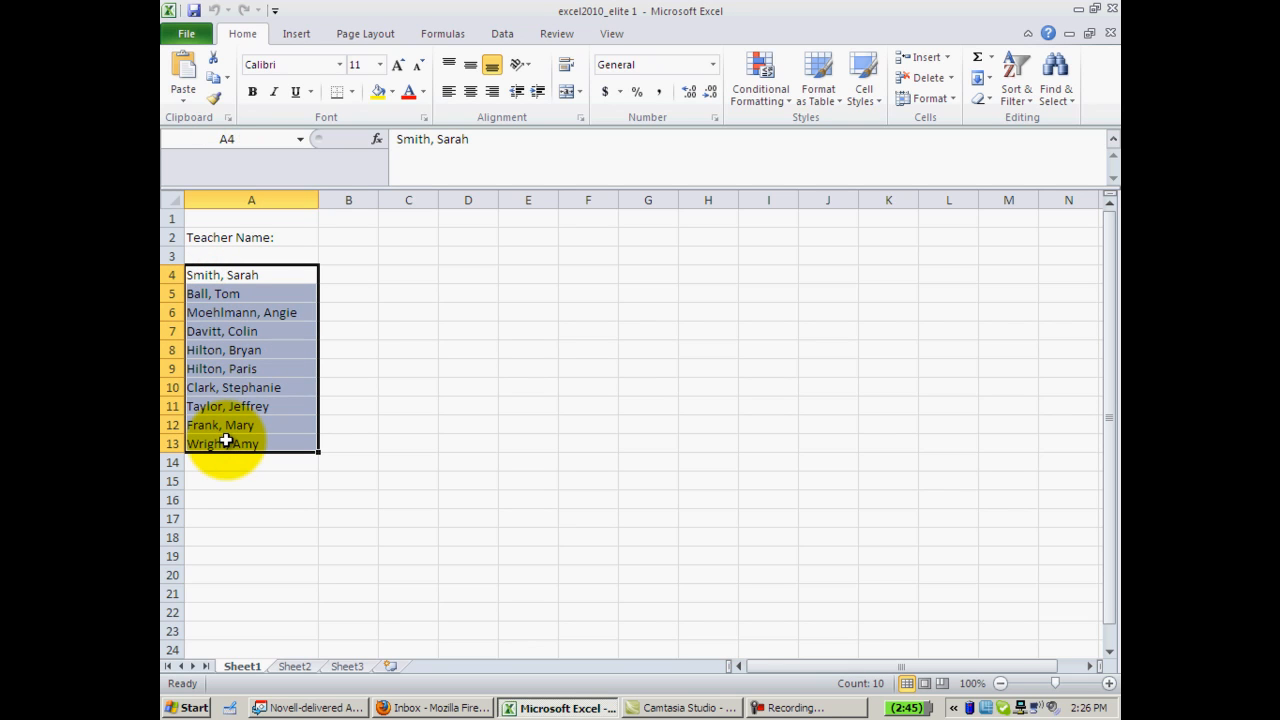
mouse_move(289, 289)
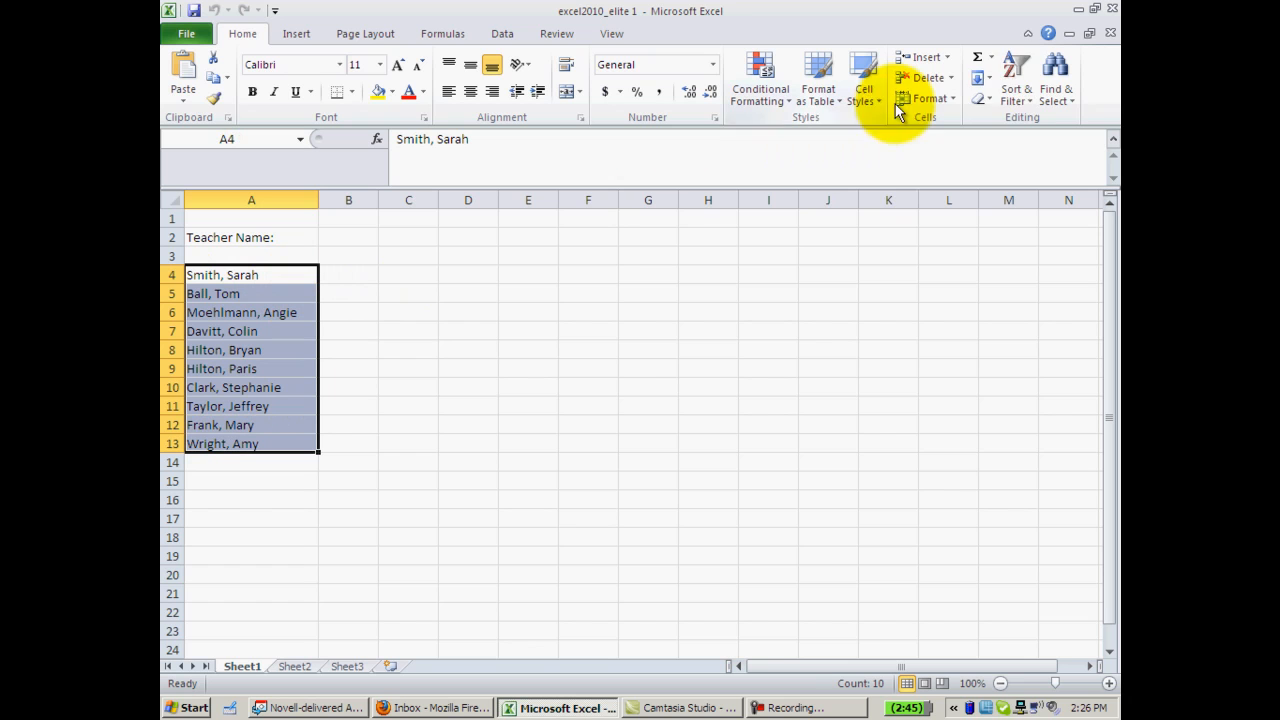
mouse_move(1016, 80)
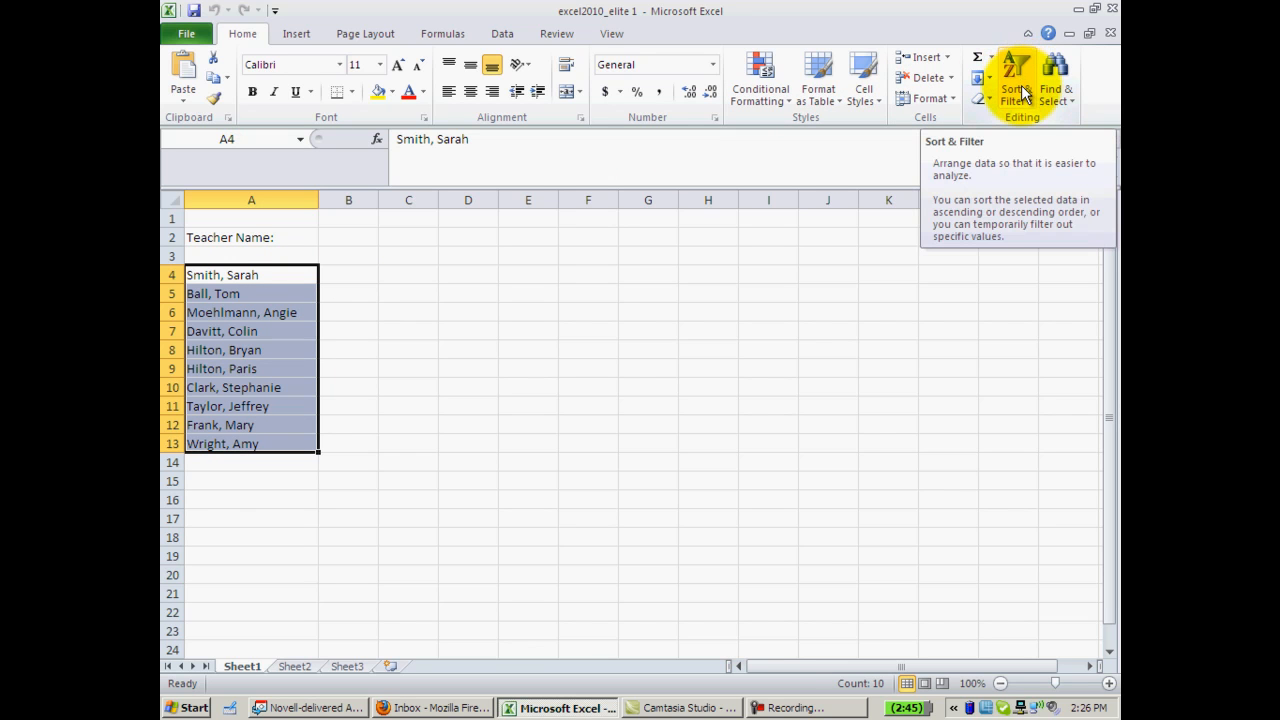
click(1015, 85)
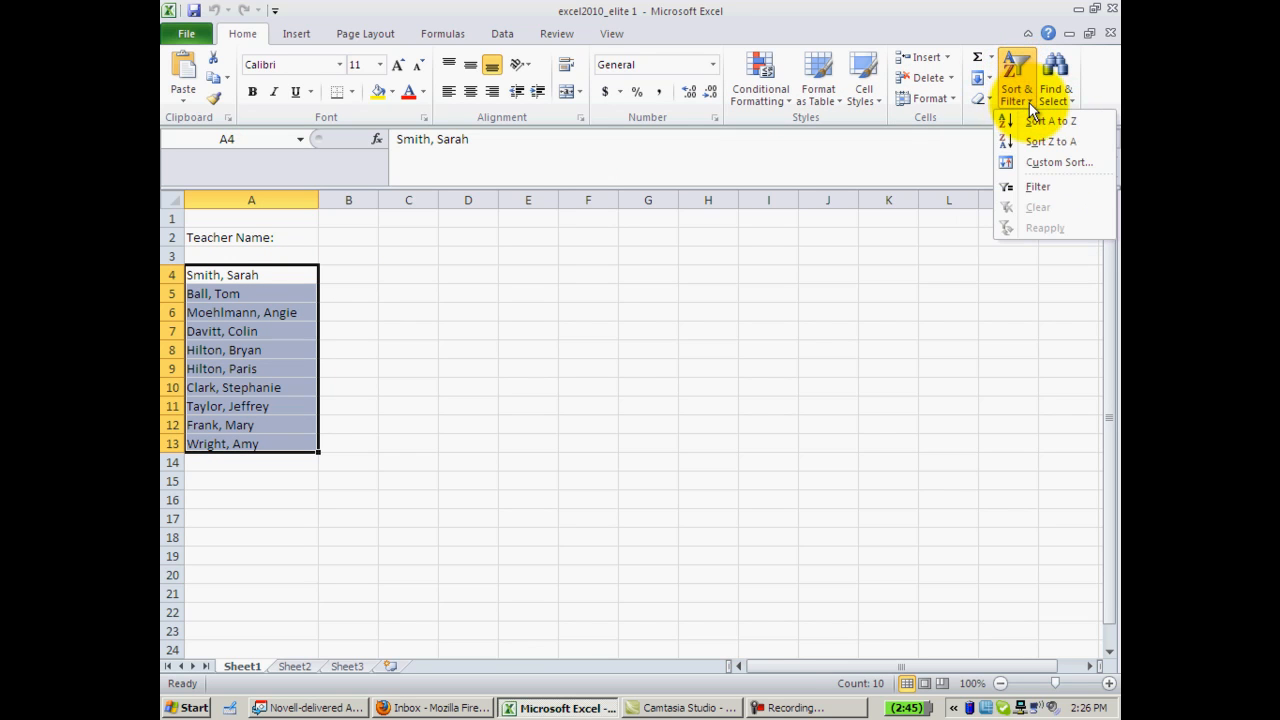
mouse_move(1050, 135)
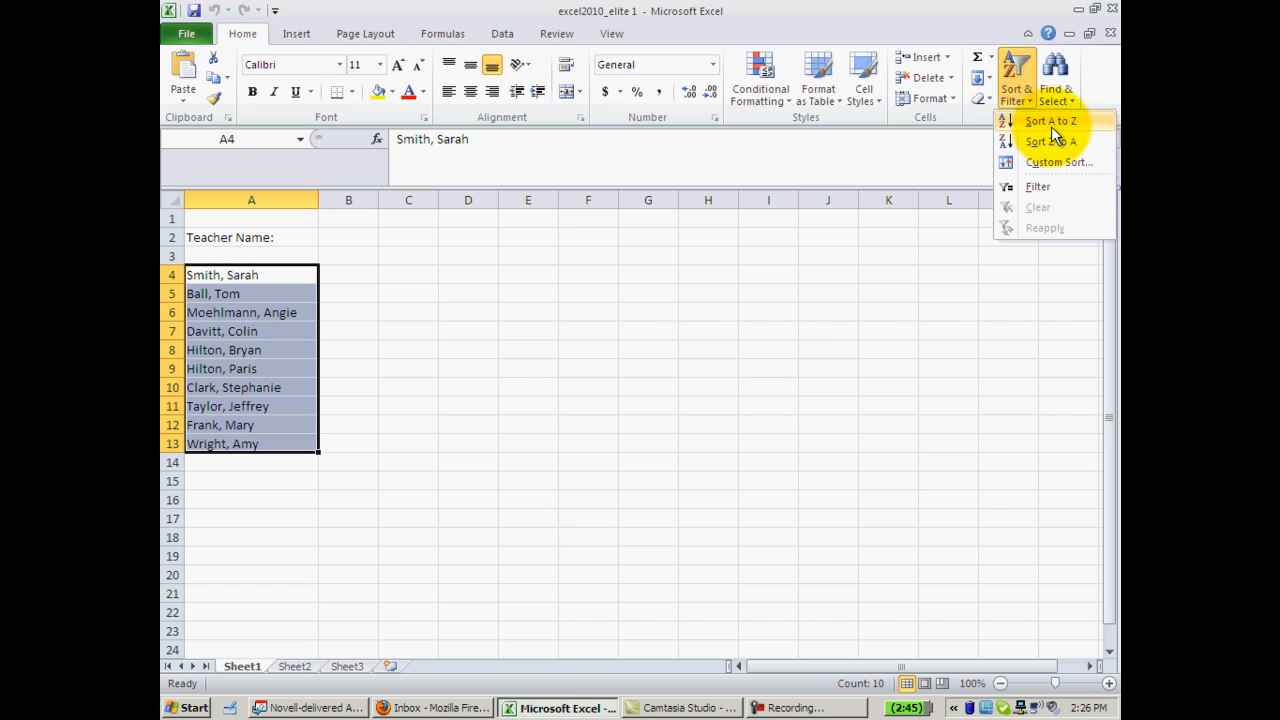
click(1050, 121)
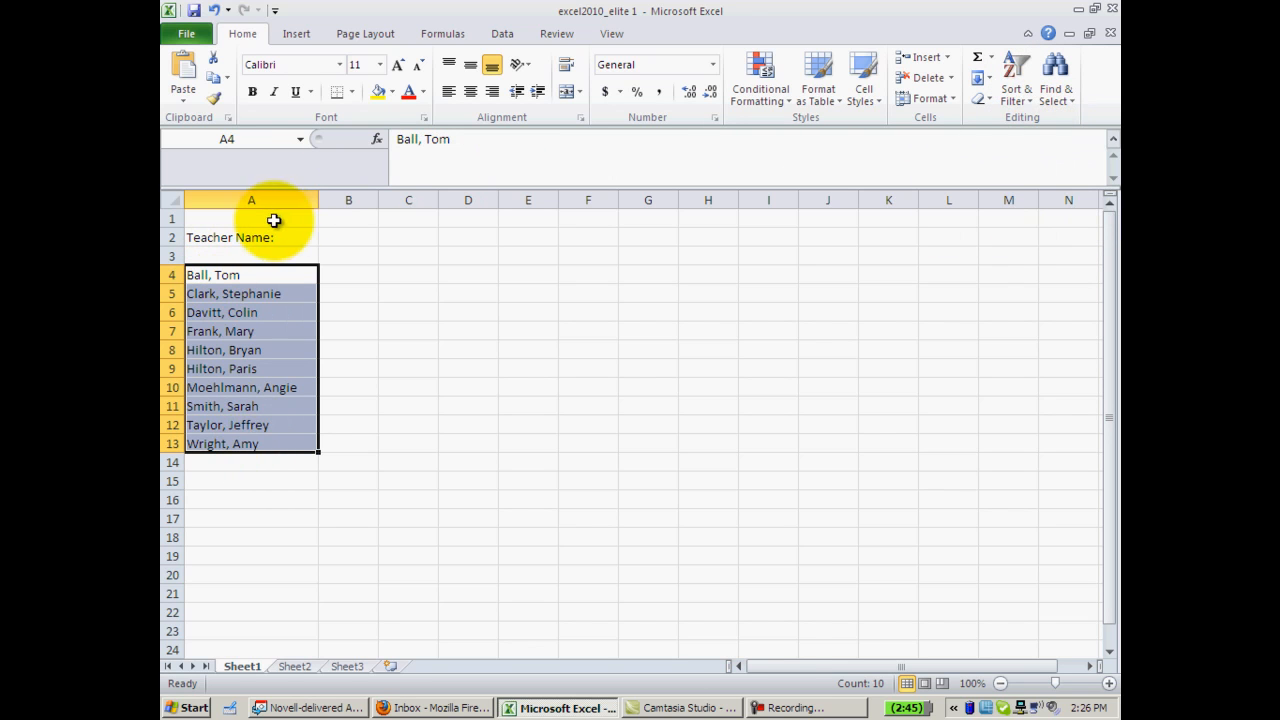
mouse_move(230, 412)
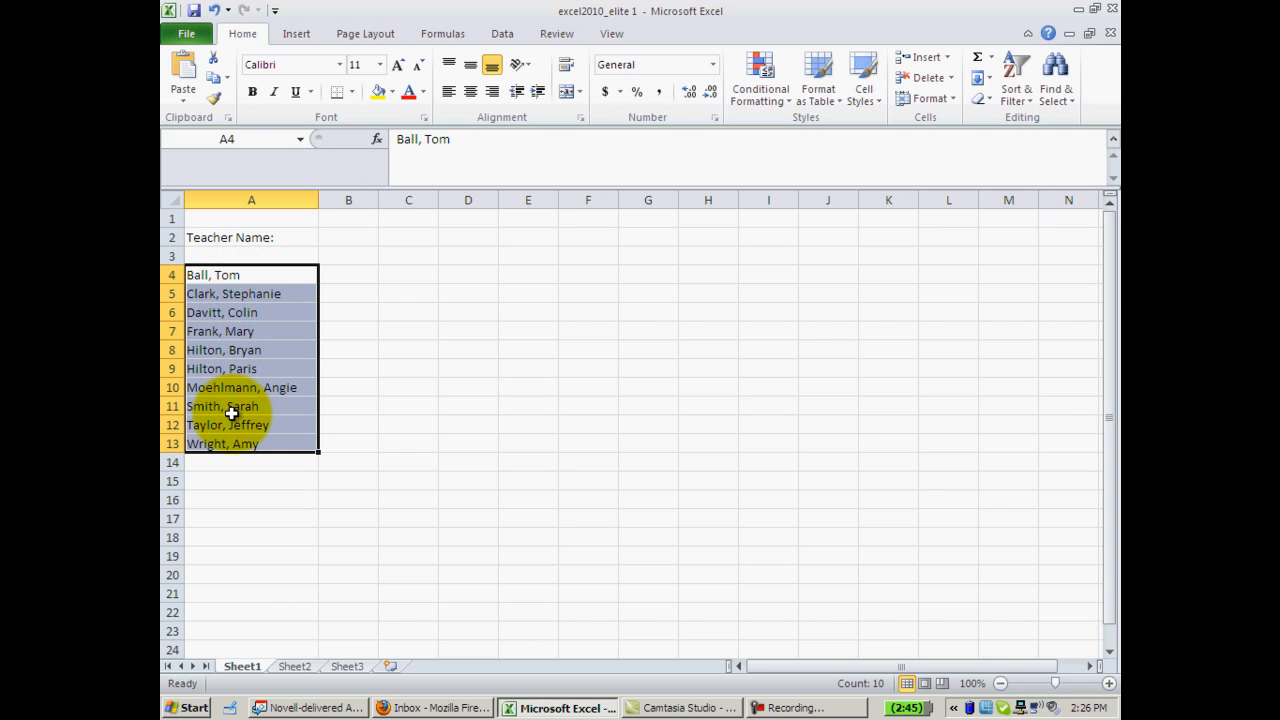
mouse_move(351, 256)
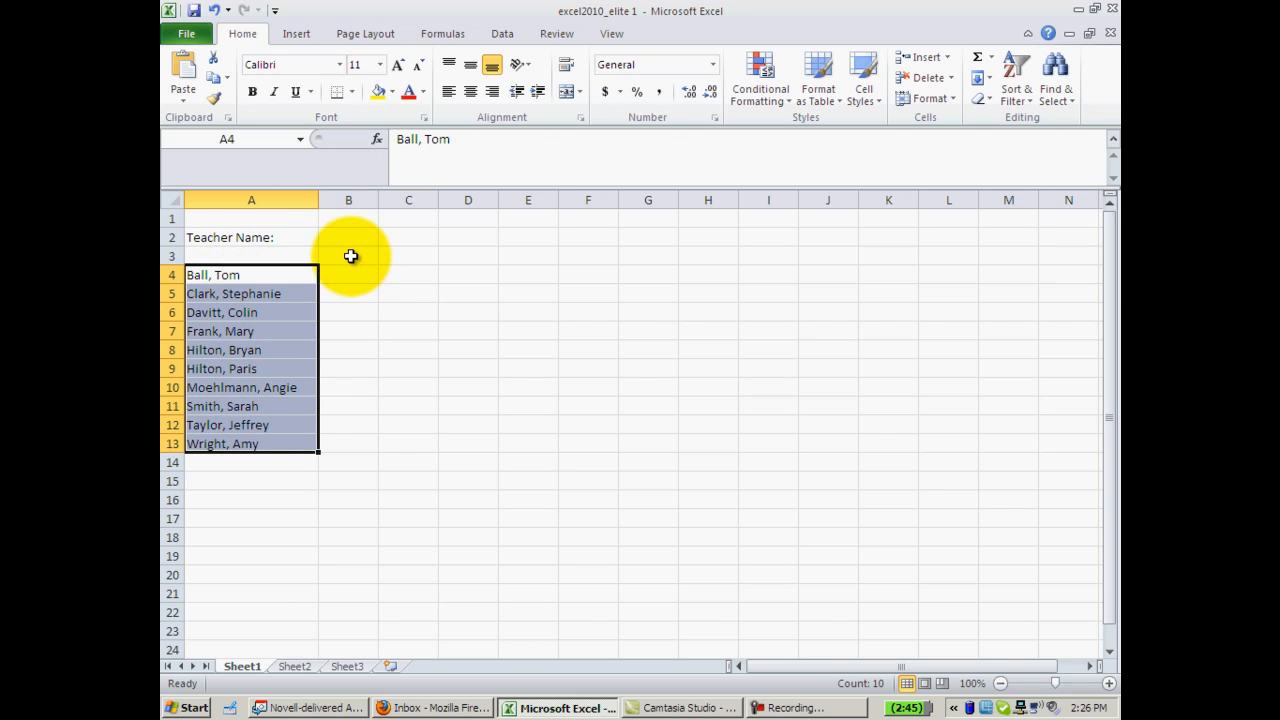
Enter headings Money, Permission Slips and Lunch Choice in row 3 starting at B3.
click(348, 256)
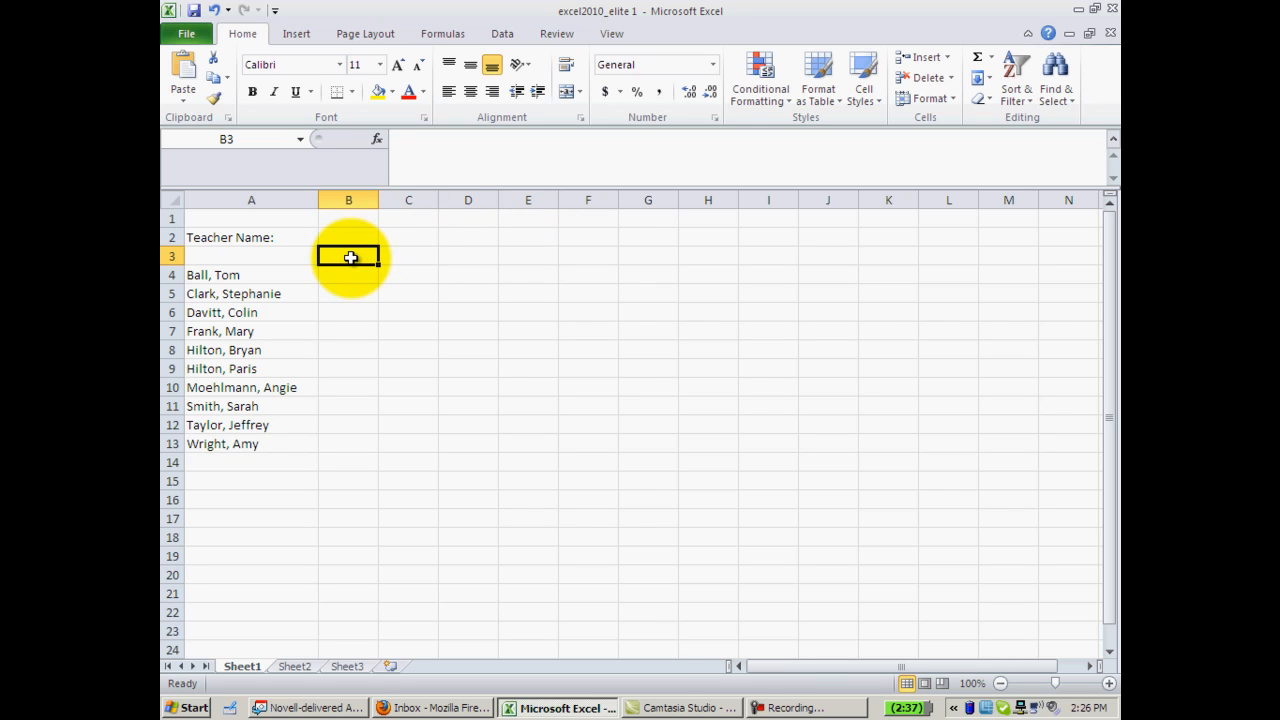
mouse_move(344, 253)
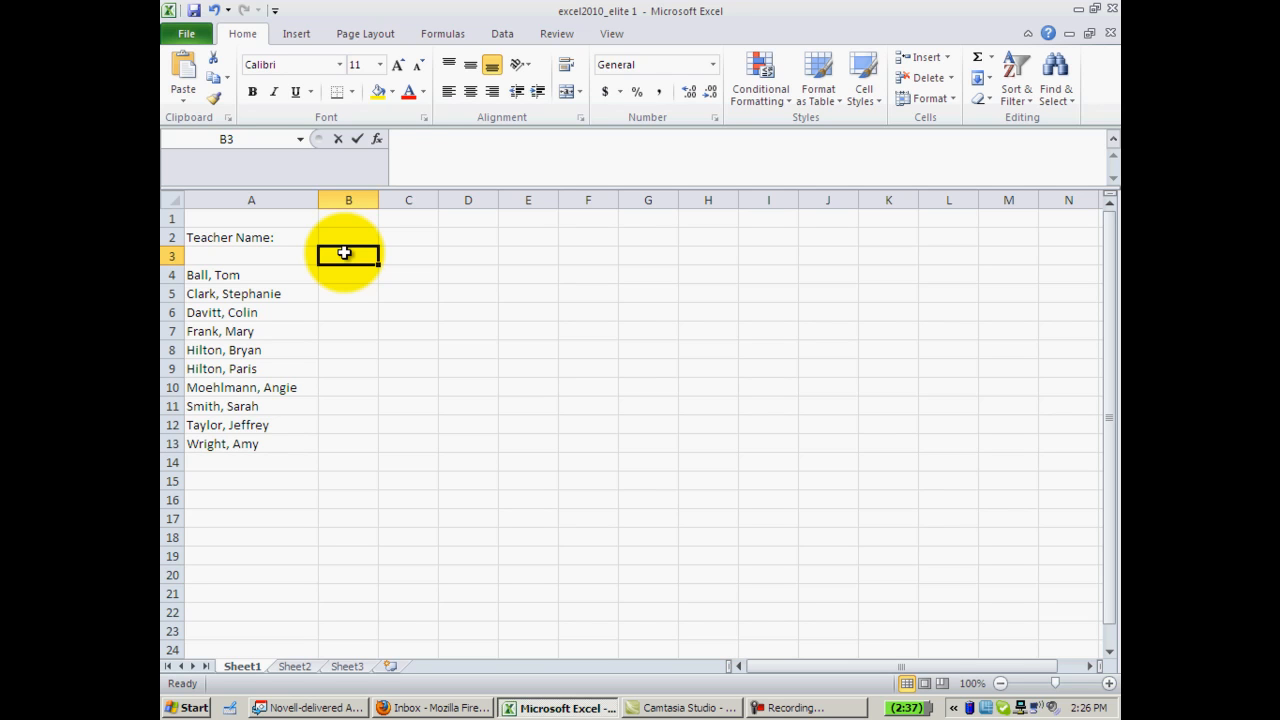
text(Money)
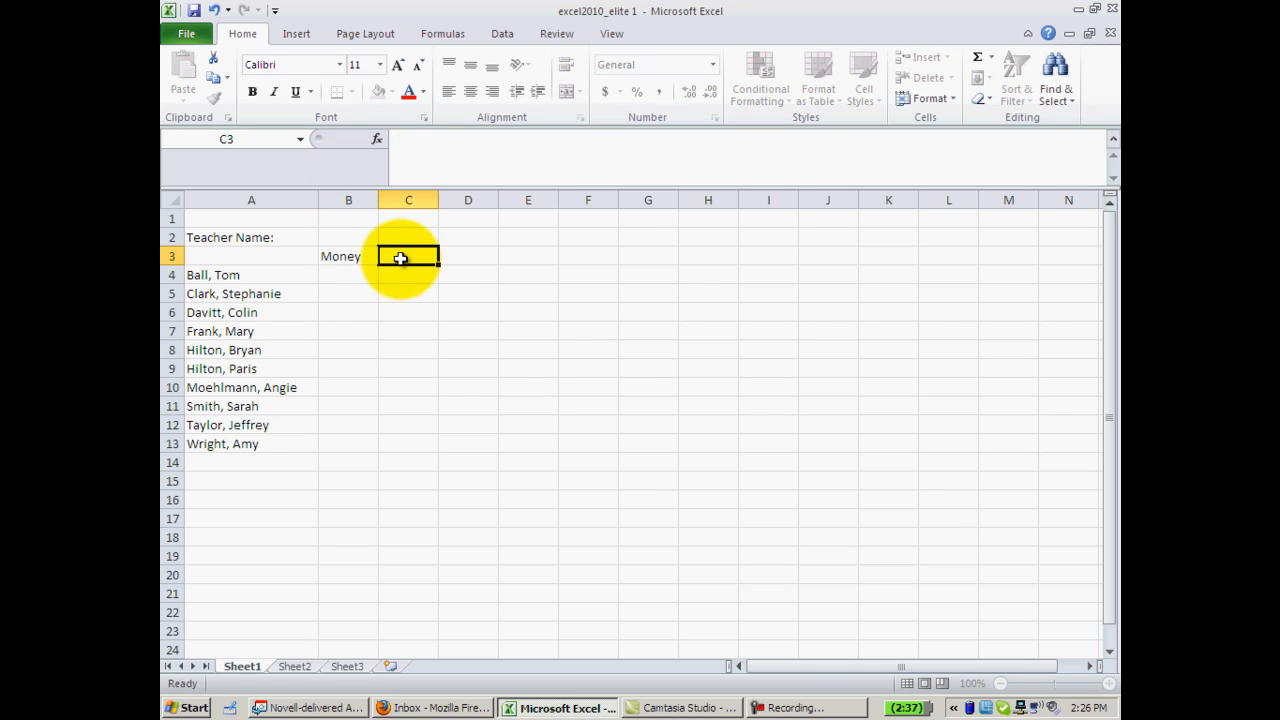
text(Perm)
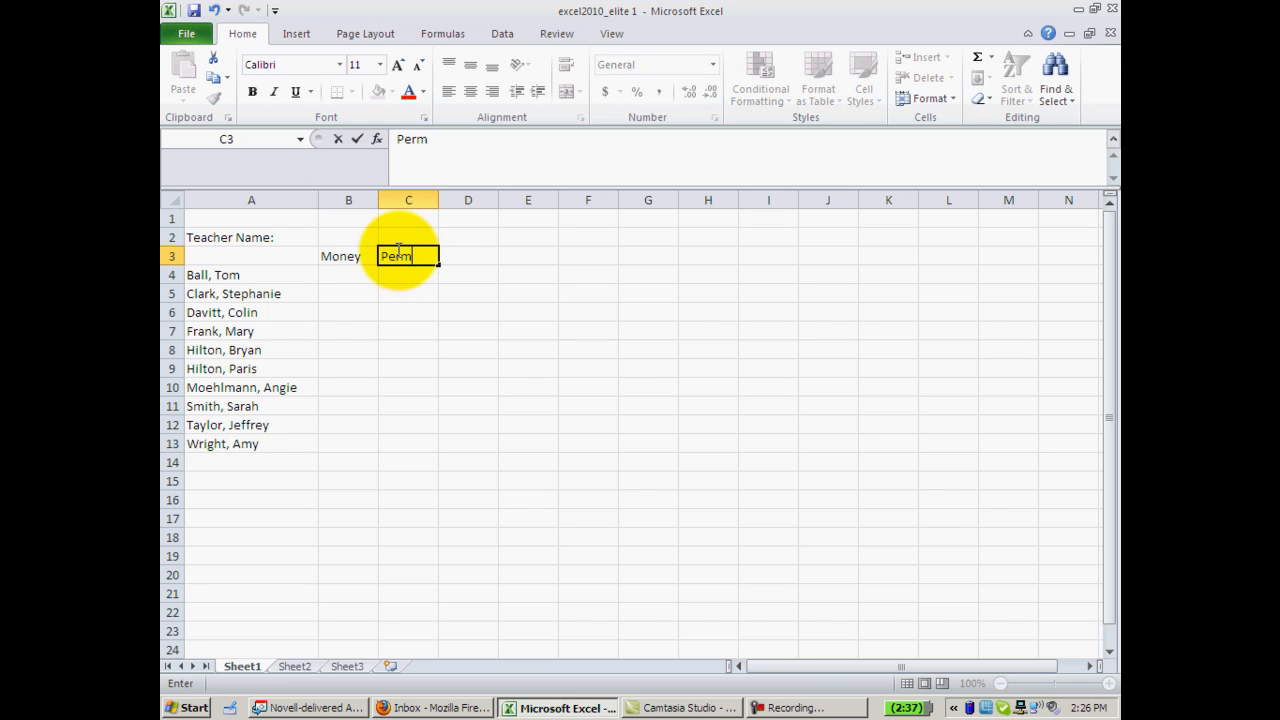
text(ission Slips)
click(468, 256)
text(Lu)
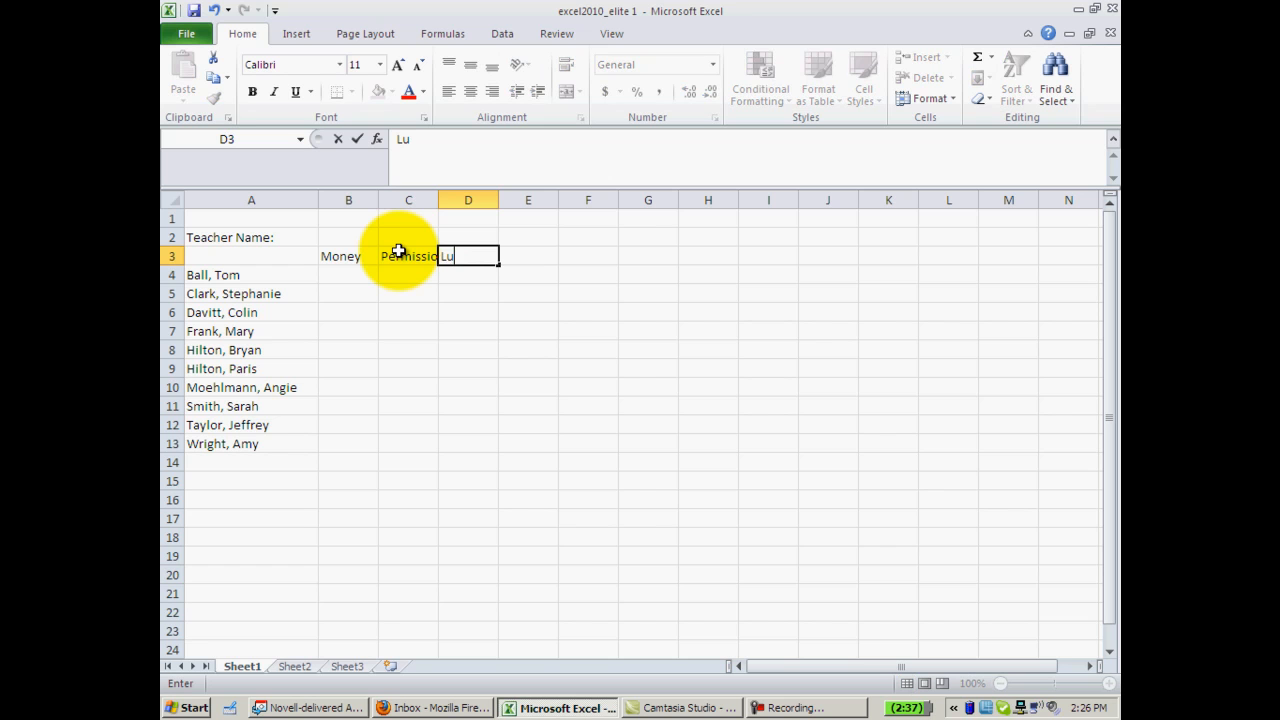
text(nch Choice)
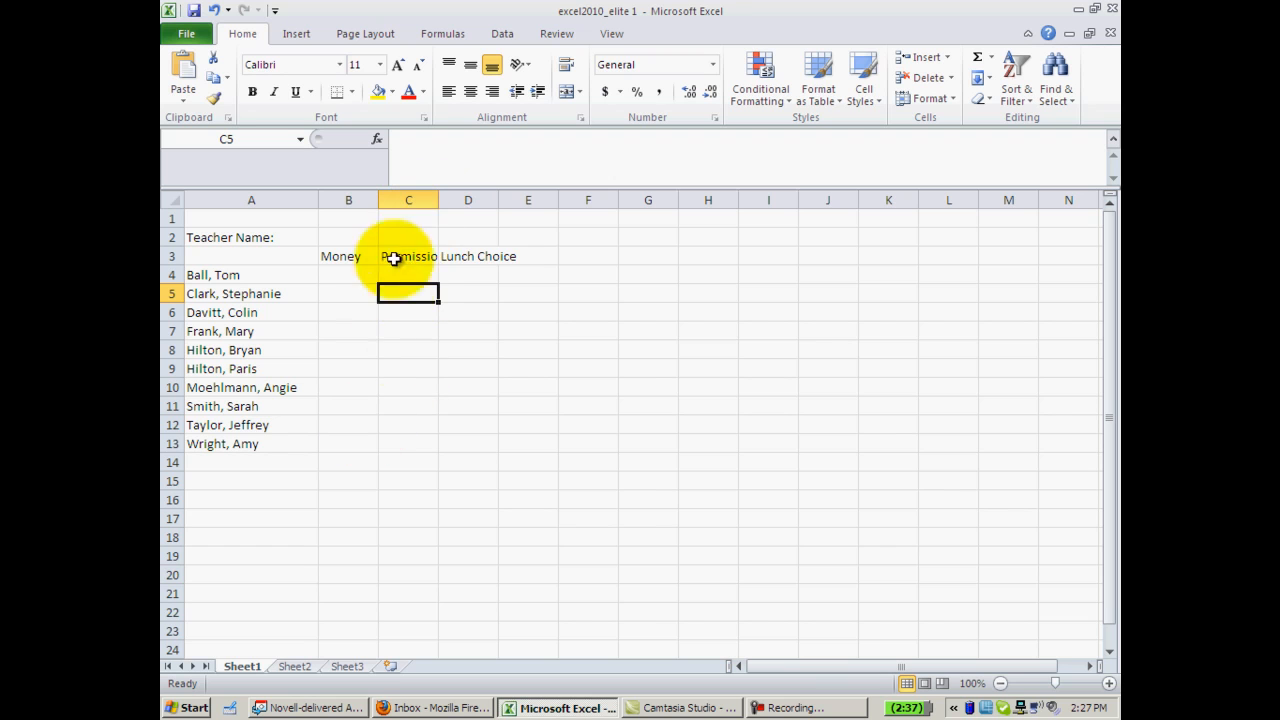
mouse_move(443, 214)
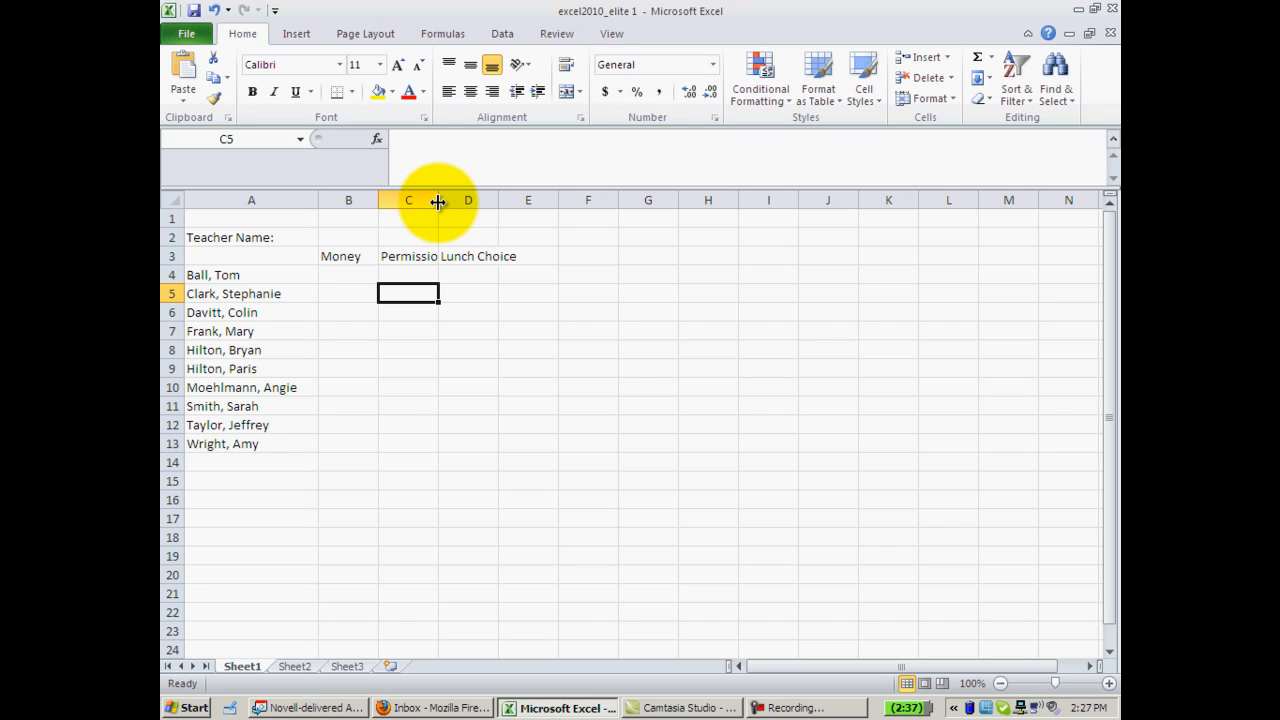
Widen columns C and D so Permission Slips and Lunch Choice fit fully.
drag(437, 200, 485, 200)
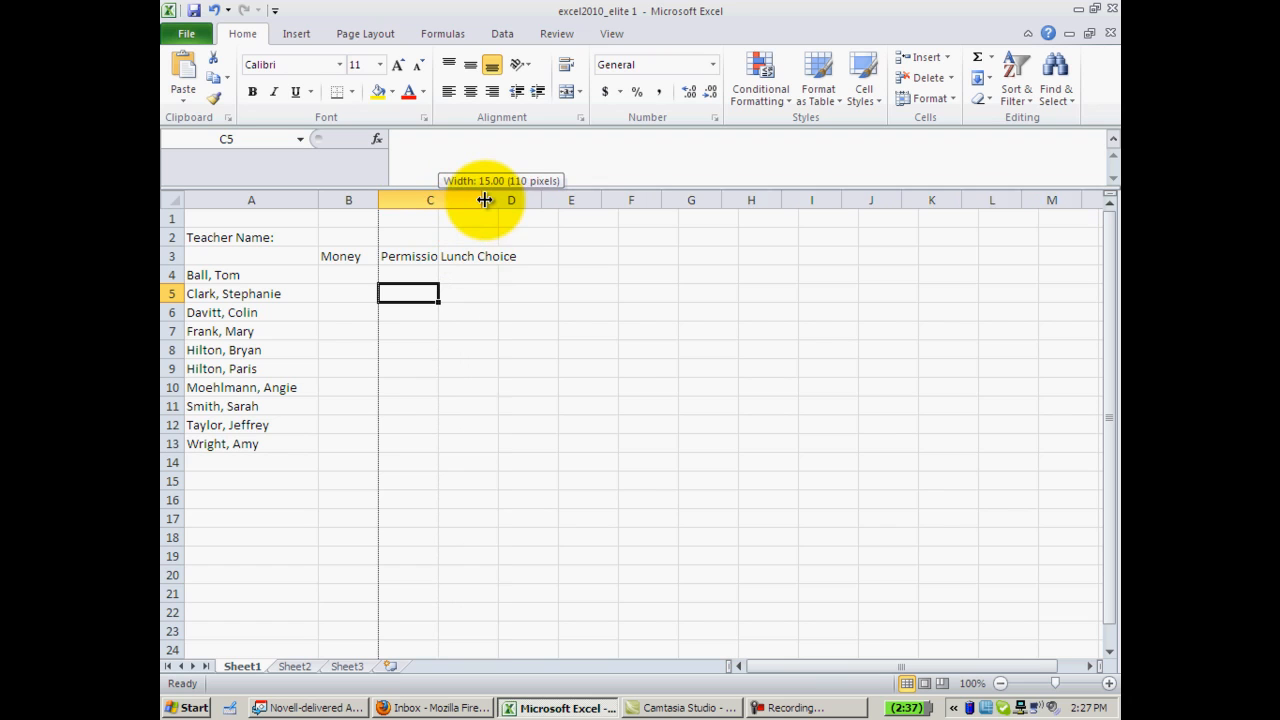
drag(485, 199, 515, 199)
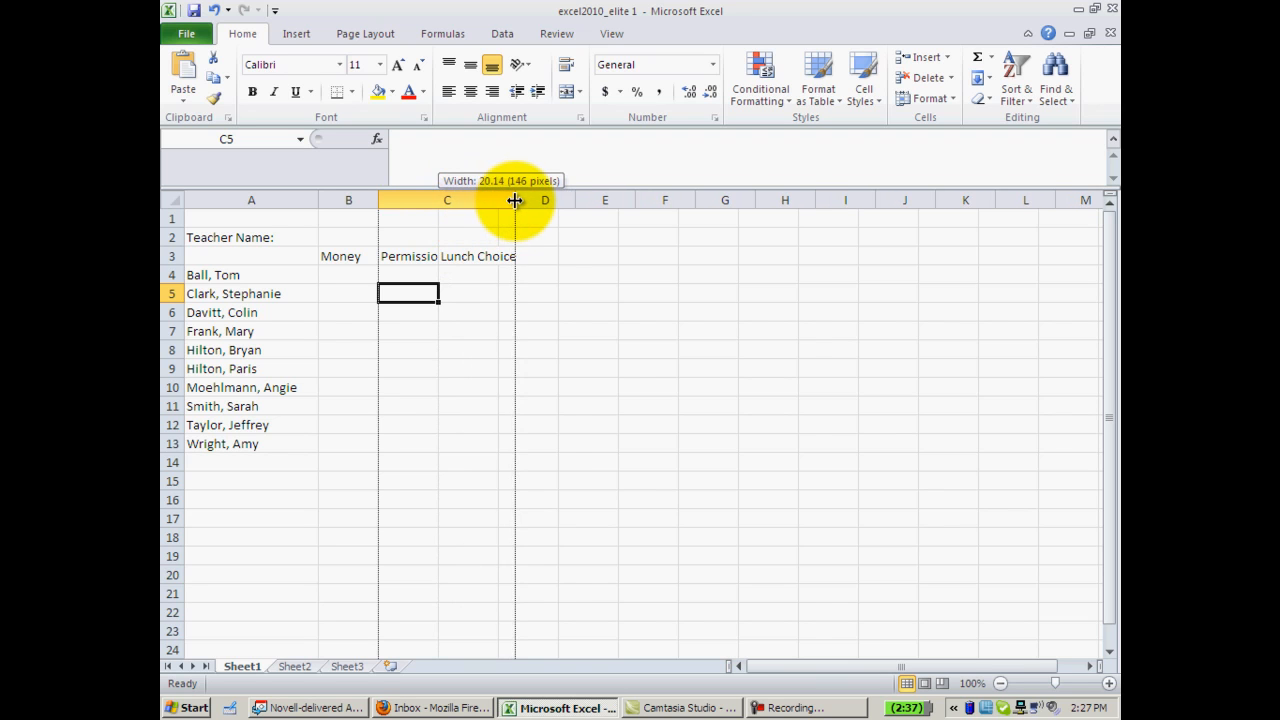
drag(515, 200, 574, 200)
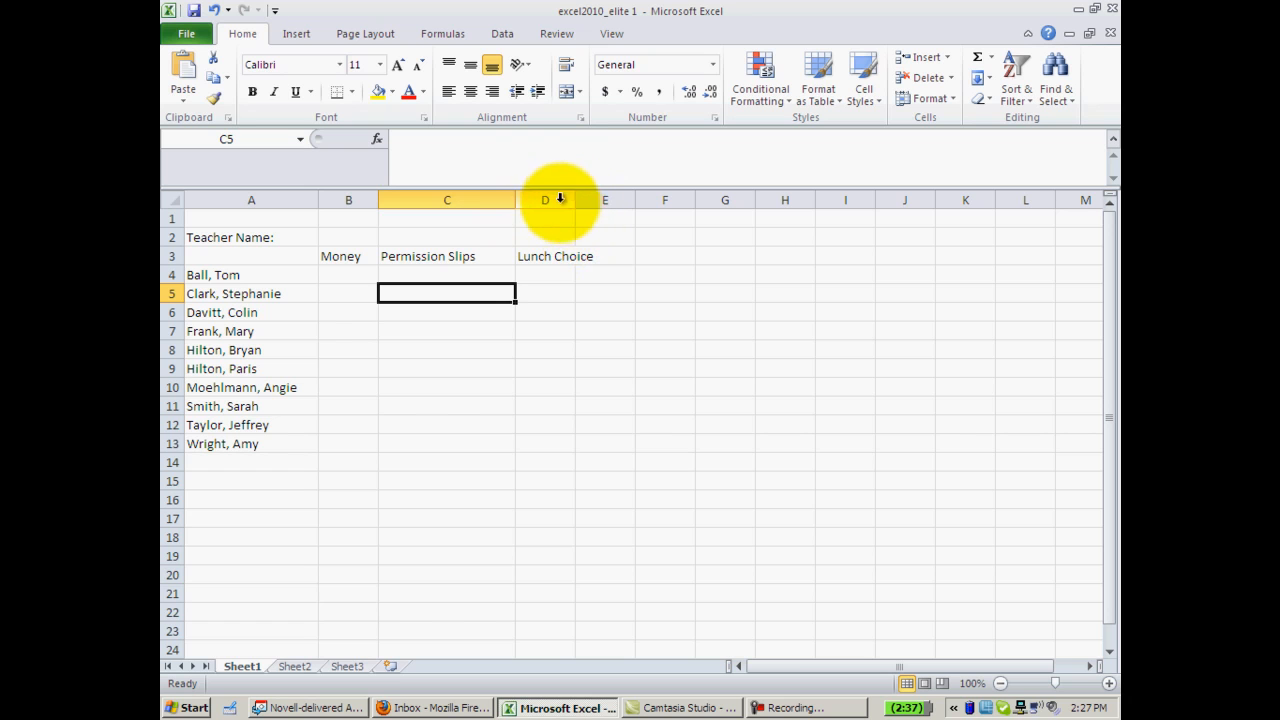
mouse_move(573, 205)
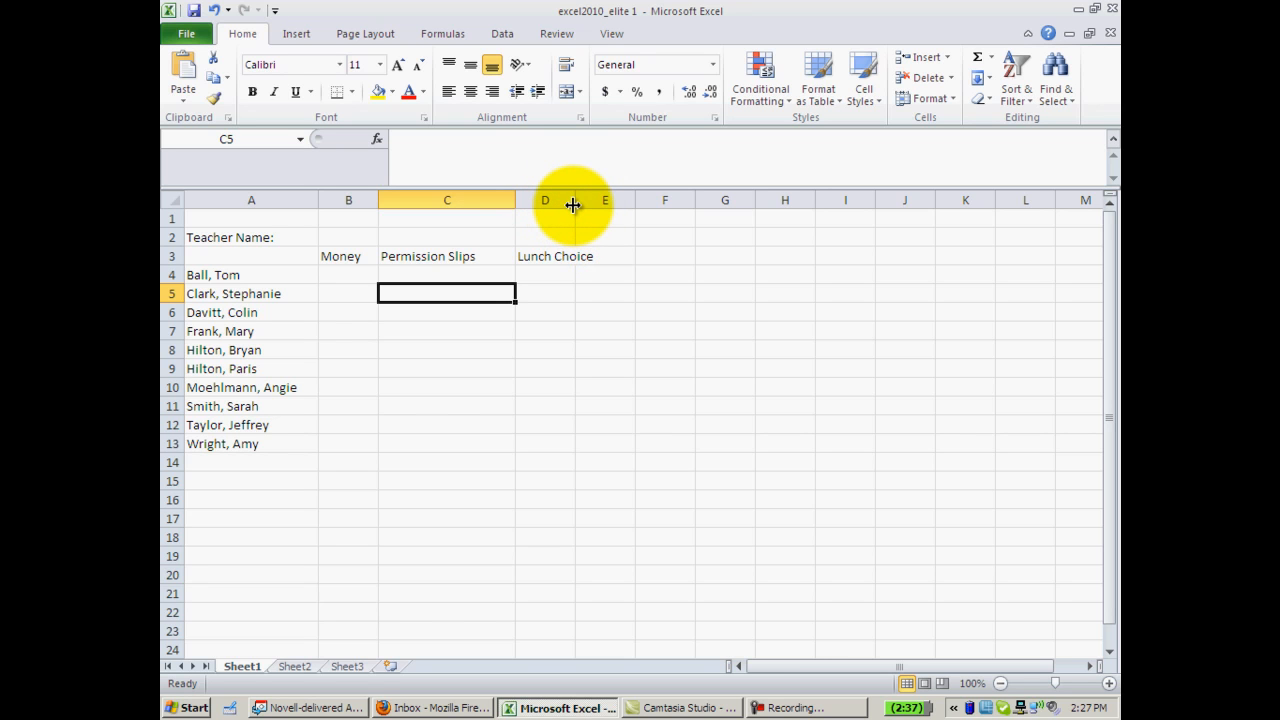
drag(573, 200, 580, 200)
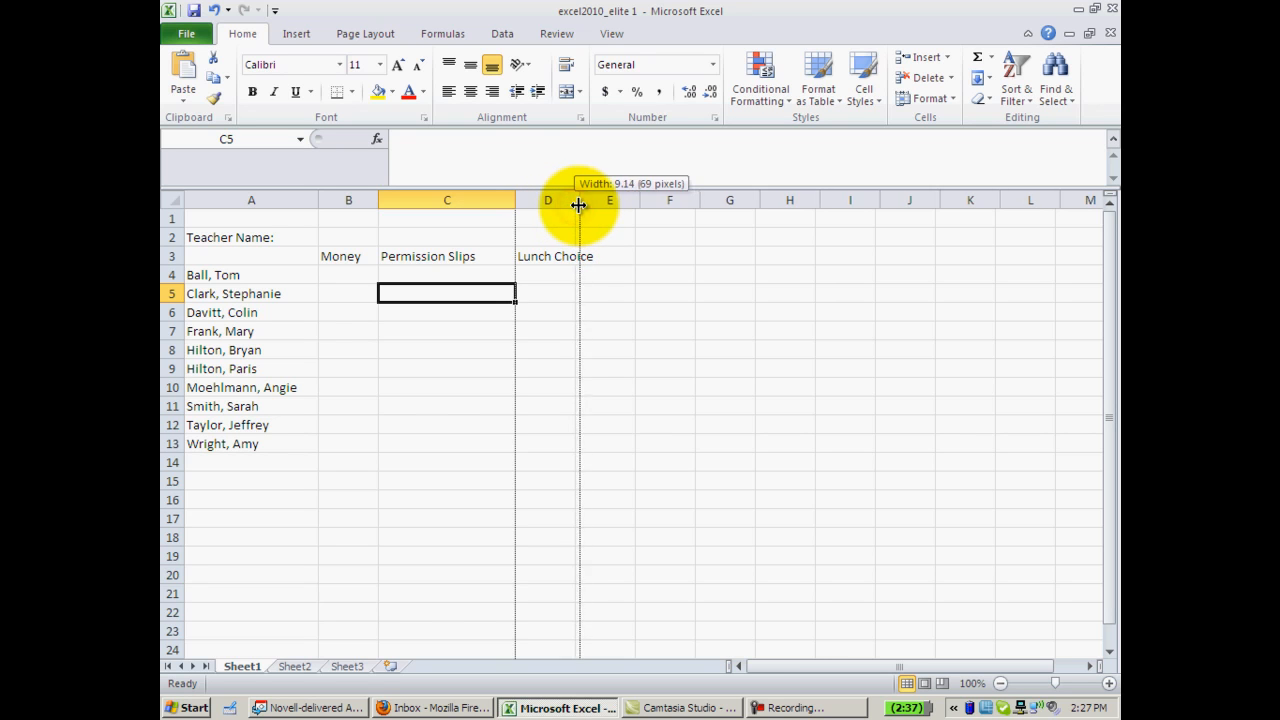
drag(579, 207, 601, 207)
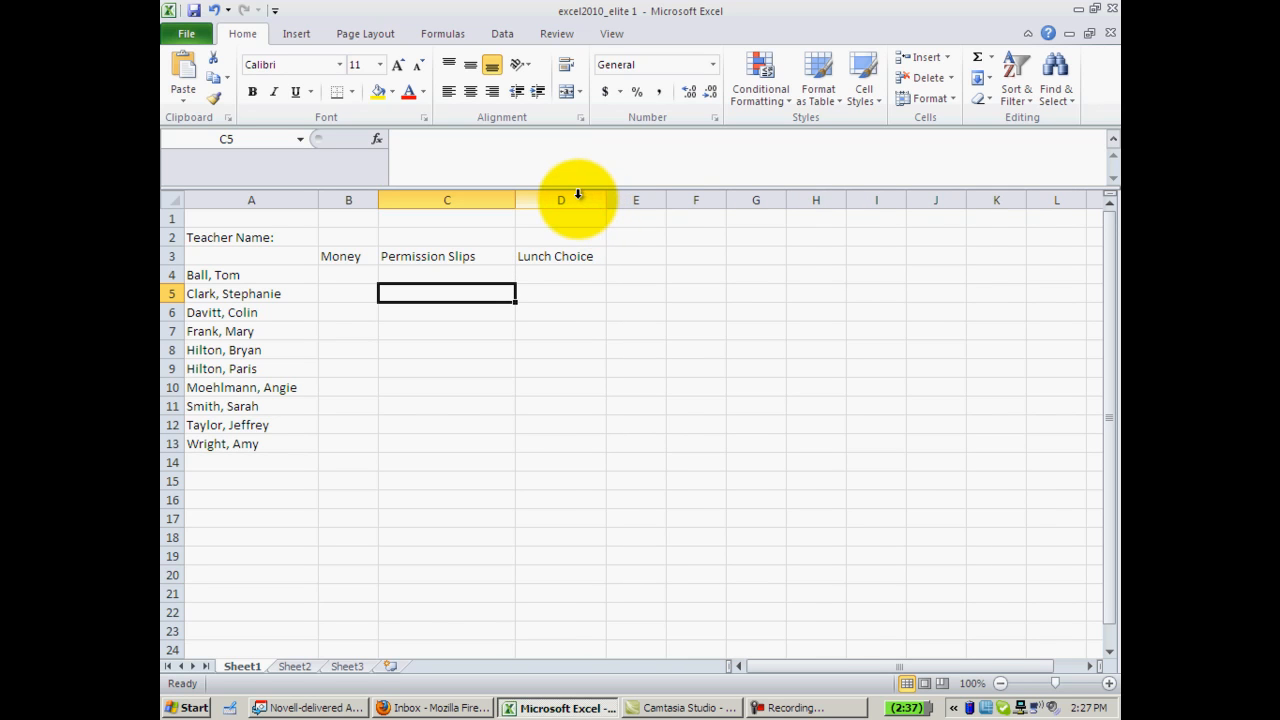
mouse_move(298, 318)
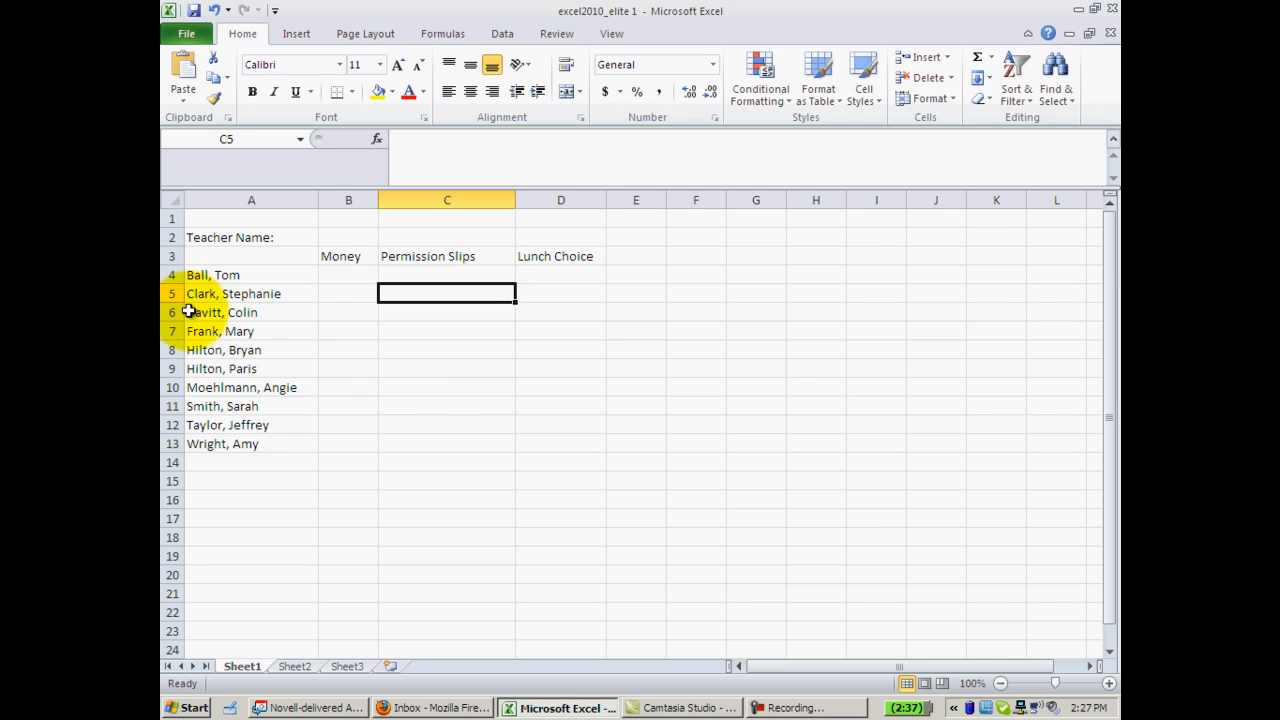
mouse_move(225, 274)
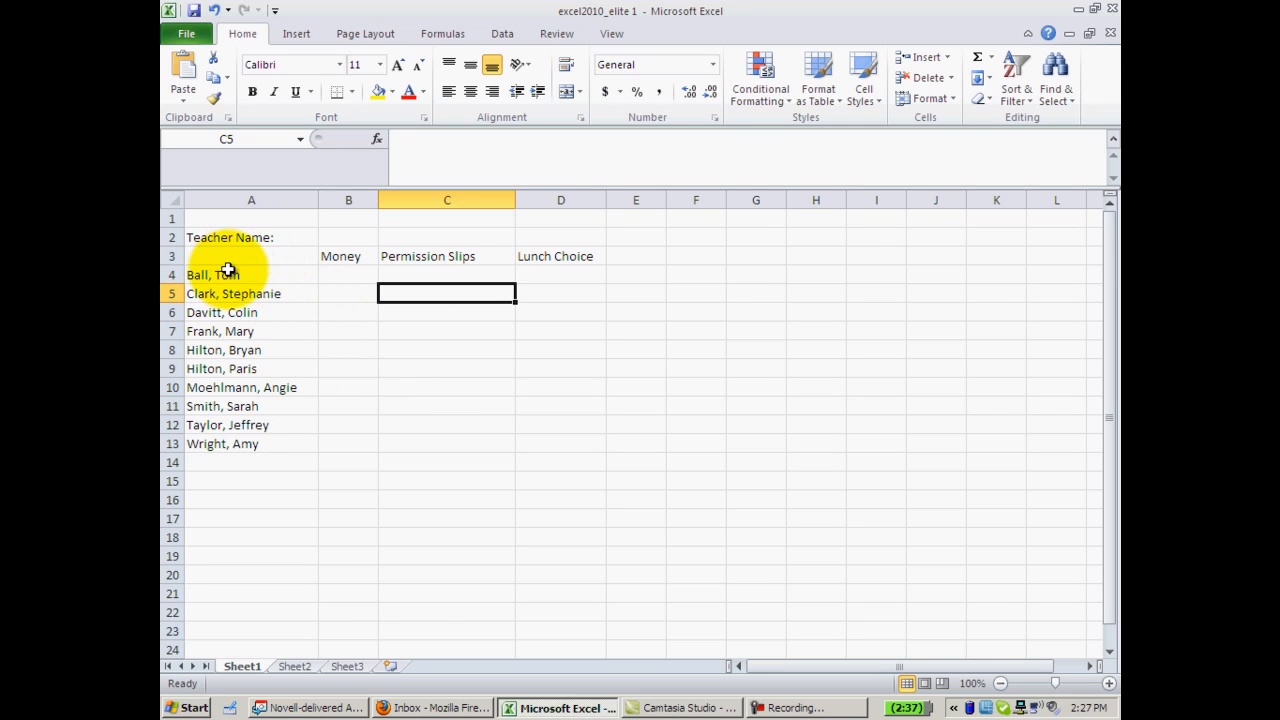
mouse_move(214, 256)
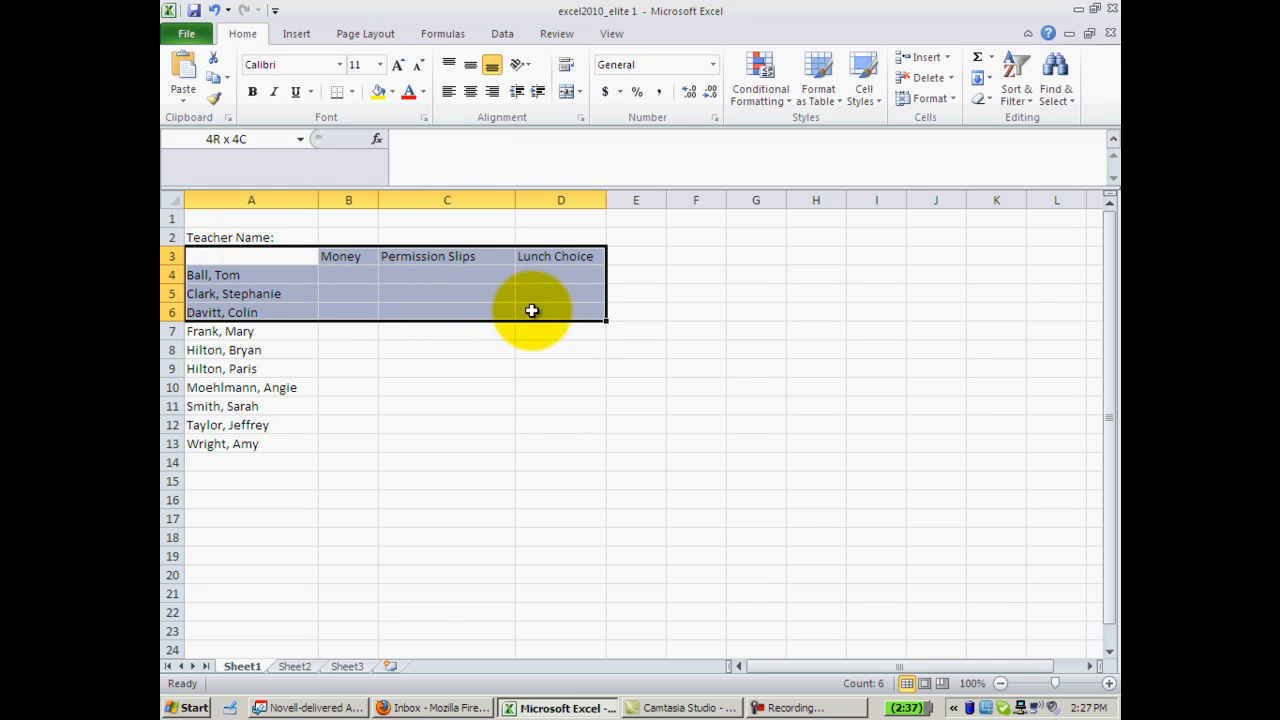
Apply All Borders to the checklist table A3:D13.
drag(531, 310, 529, 417)
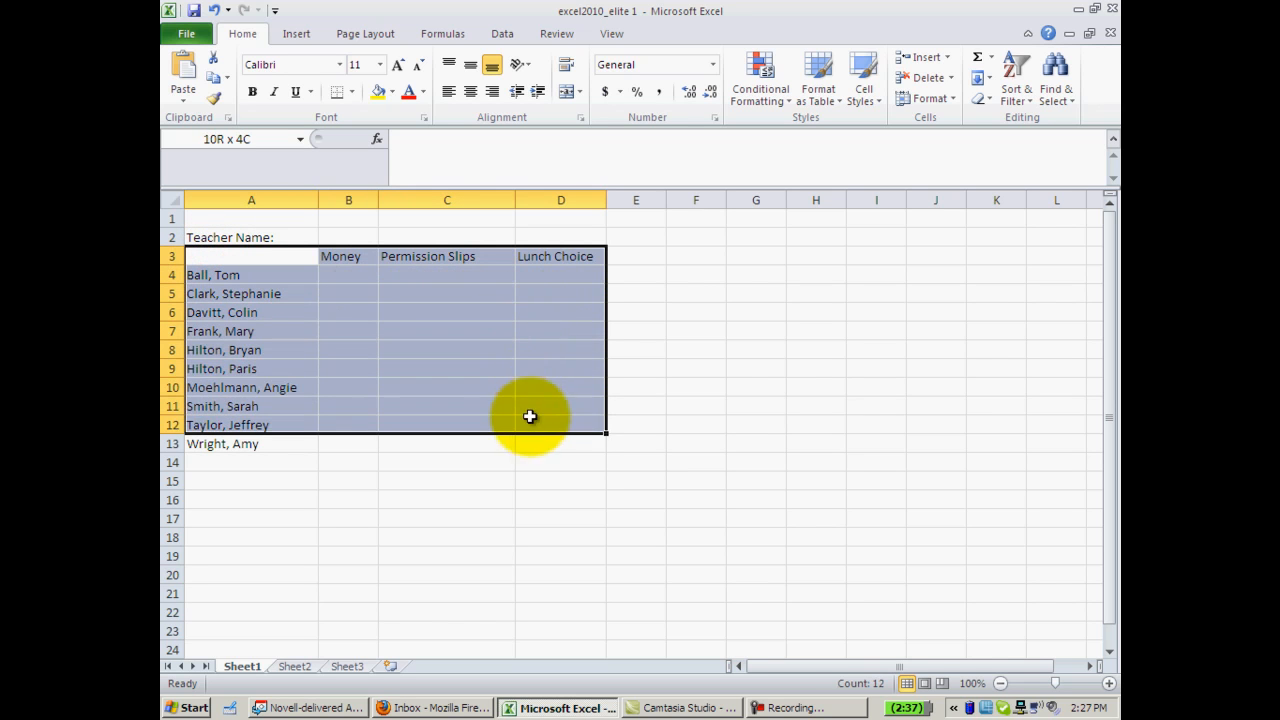
drag(530, 417, 553, 443)
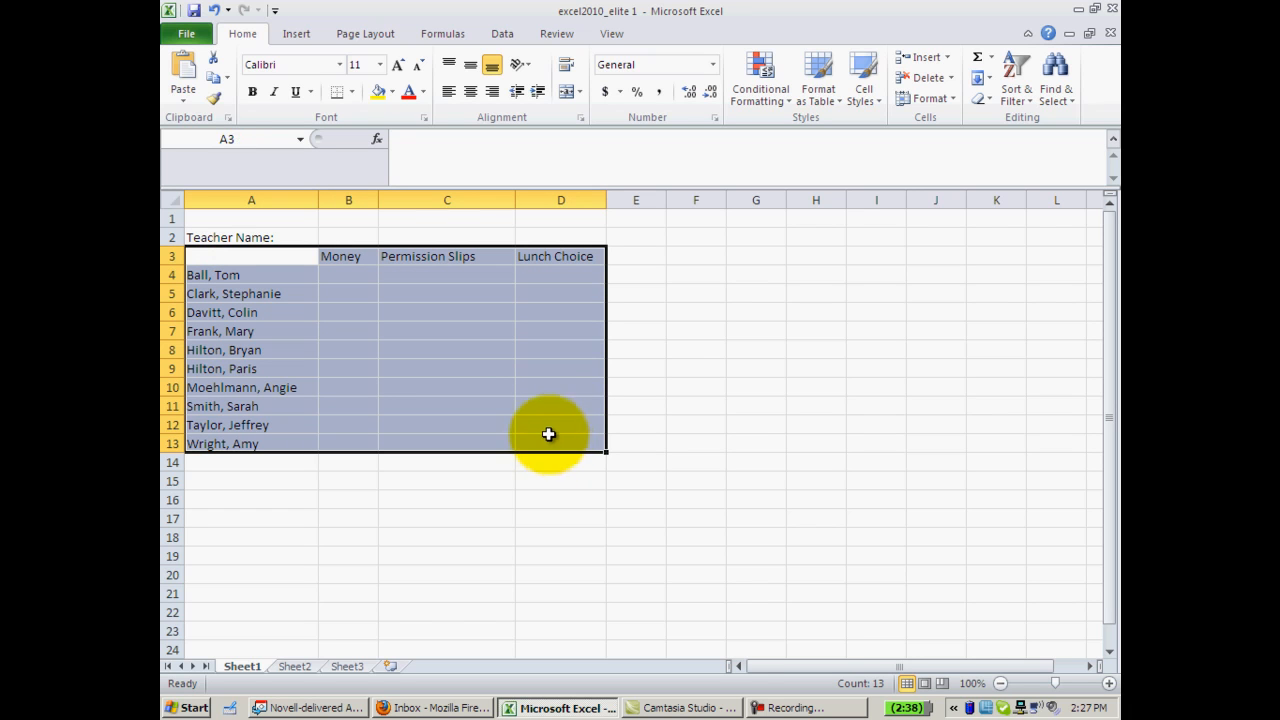
mouse_move(544, 428)
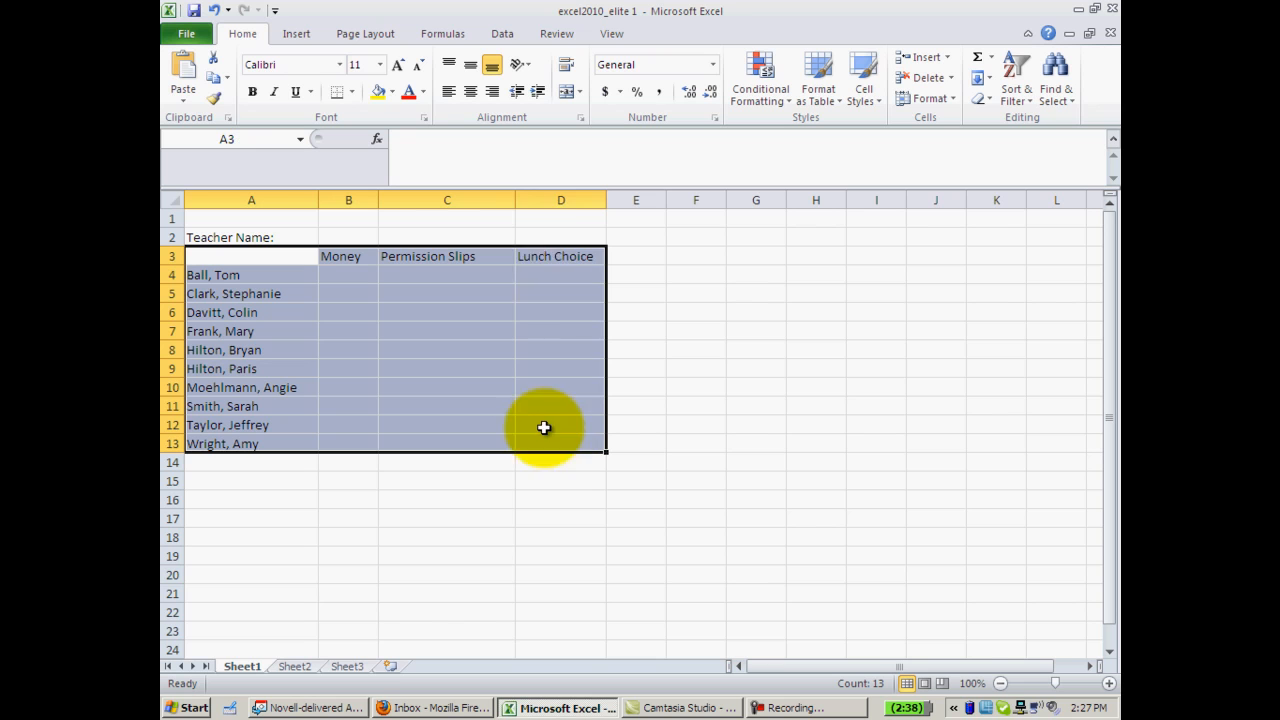
mouse_move(616, 366)
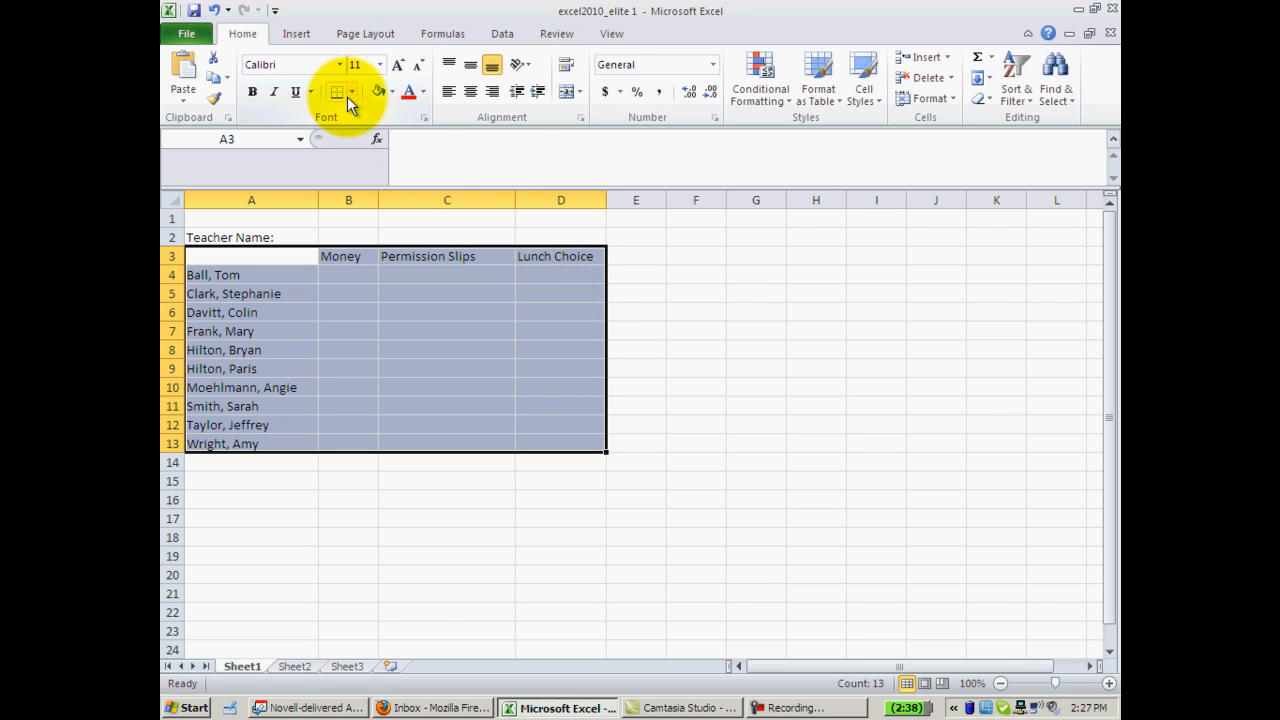
mouse_move(338, 91)
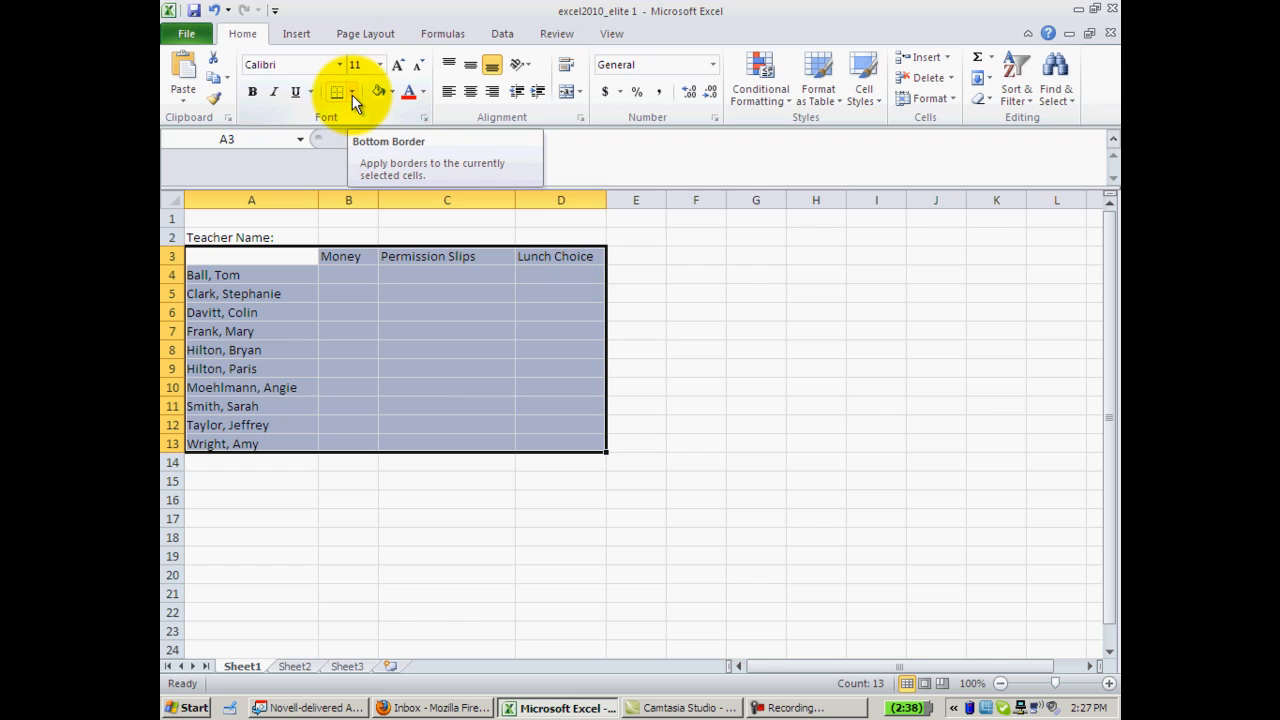
click(353, 92)
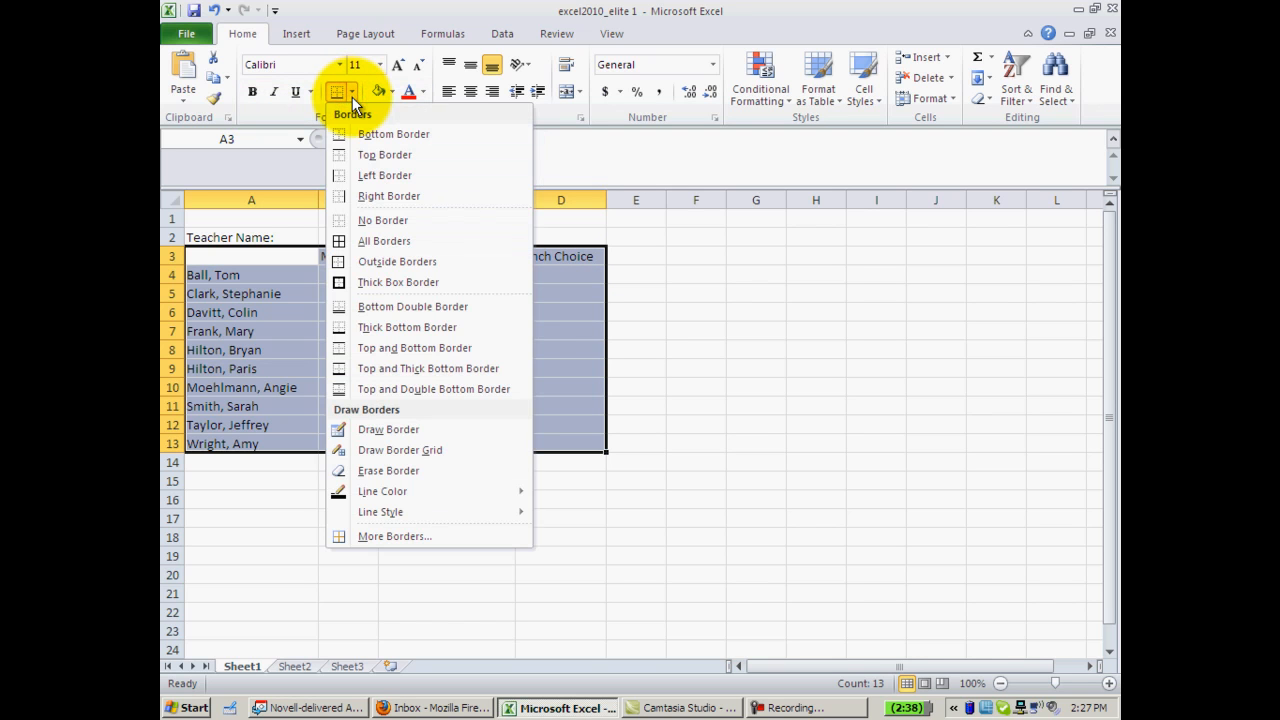
mouse_move(384, 240)
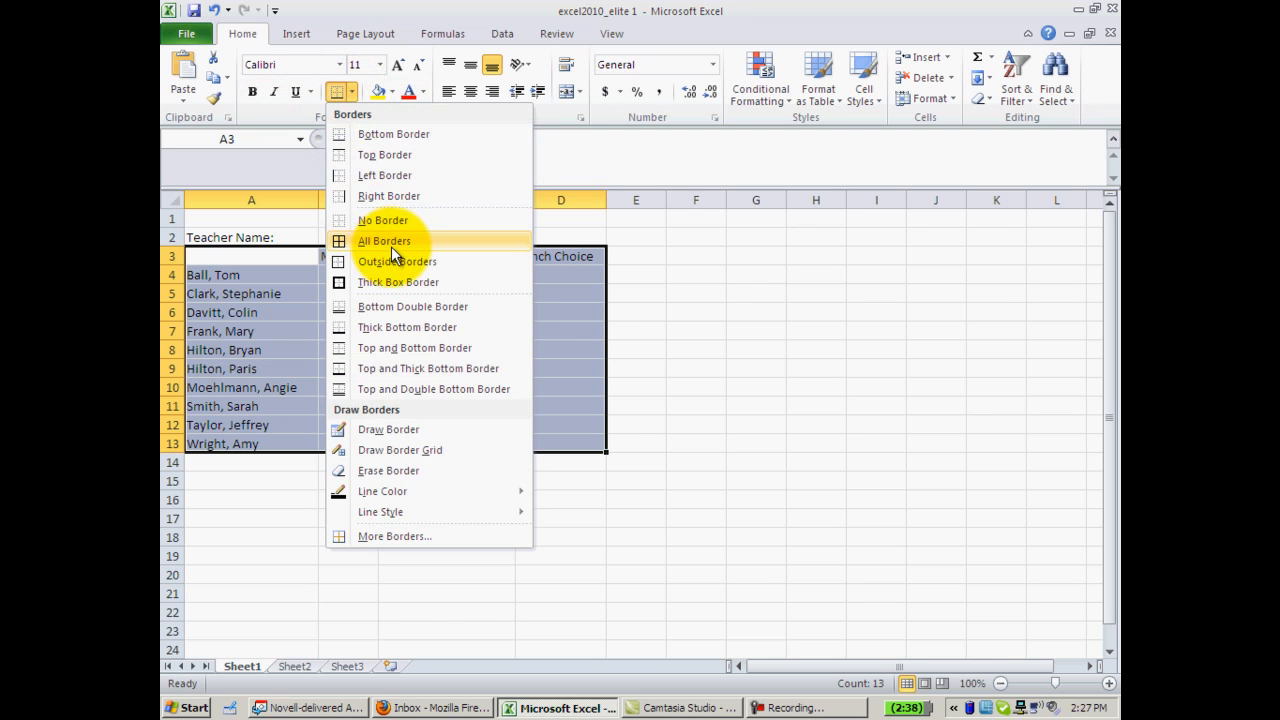
click(384, 241)
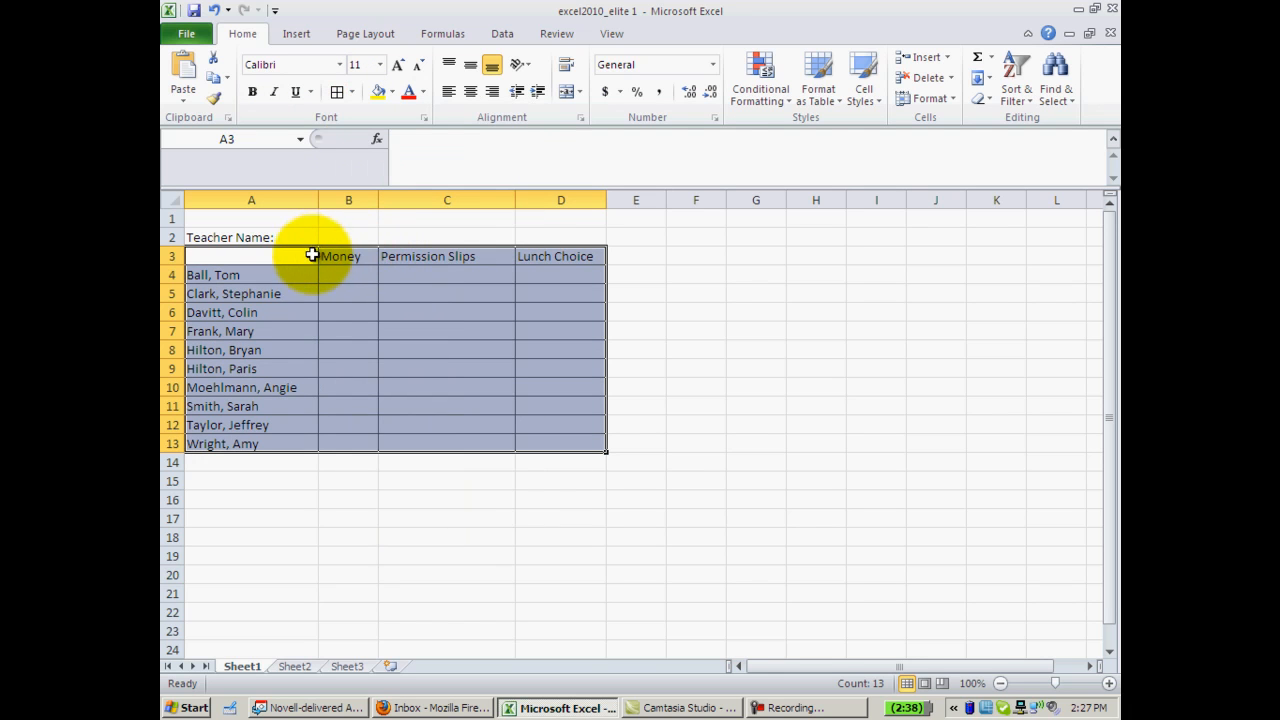
mouse_move(298, 318)
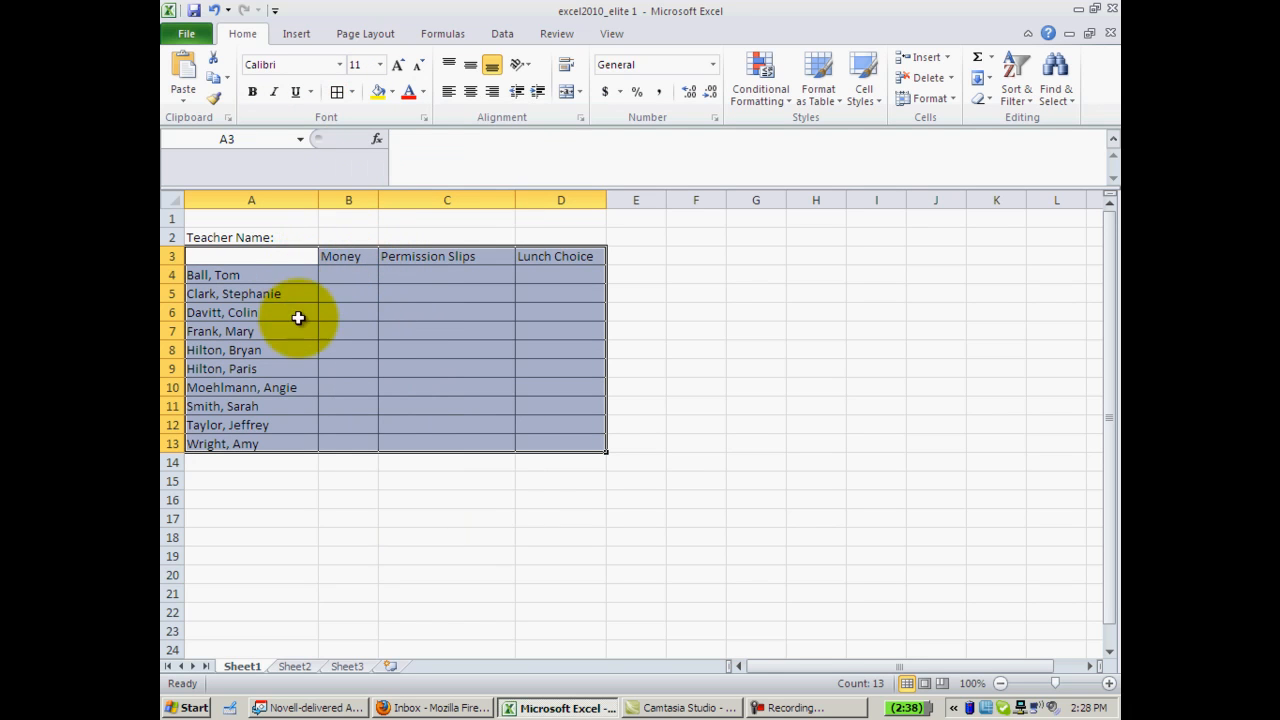
mouse_move(307, 446)
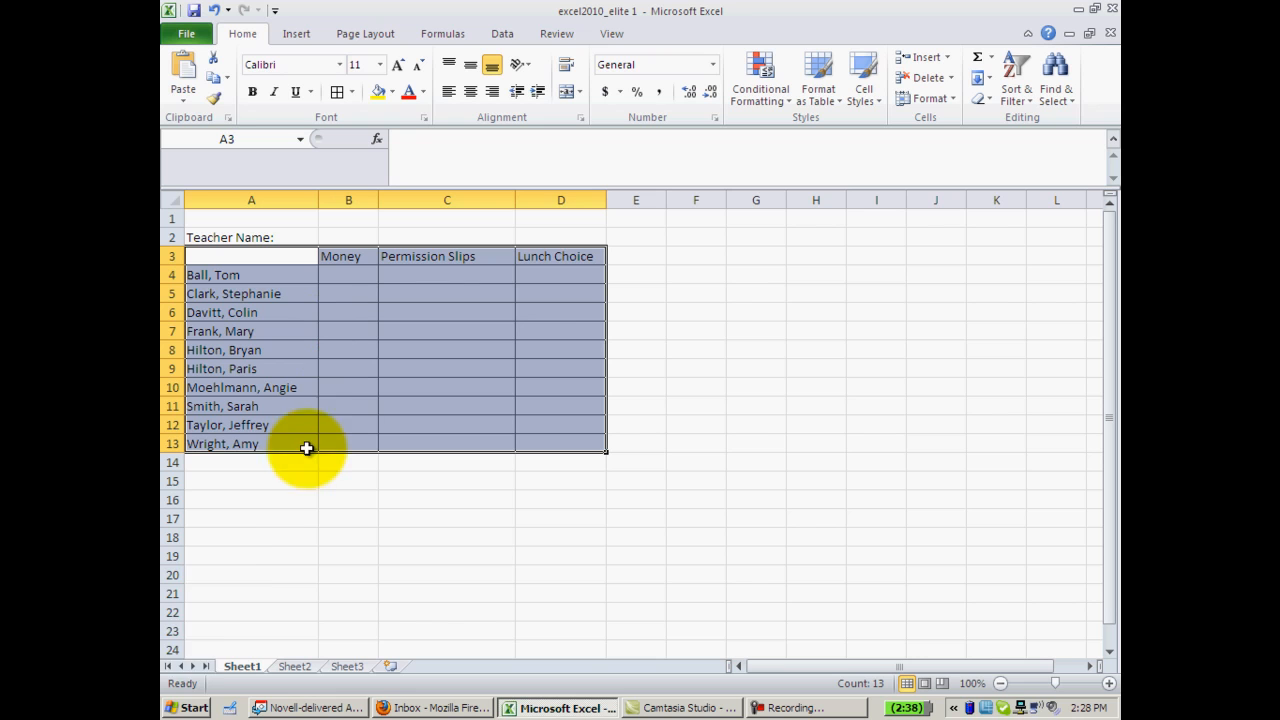
mouse_move(250, 658)
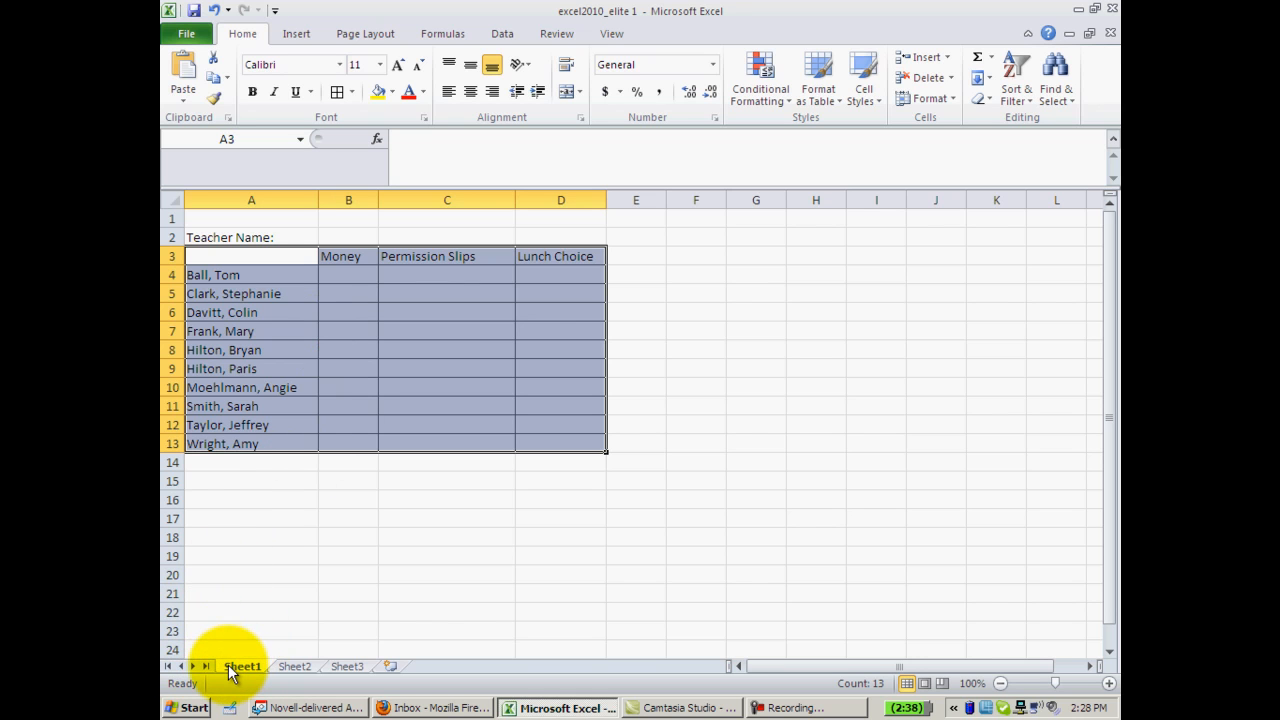
Rename the Sheet1 tab to Checklist.
right_click(242, 666)
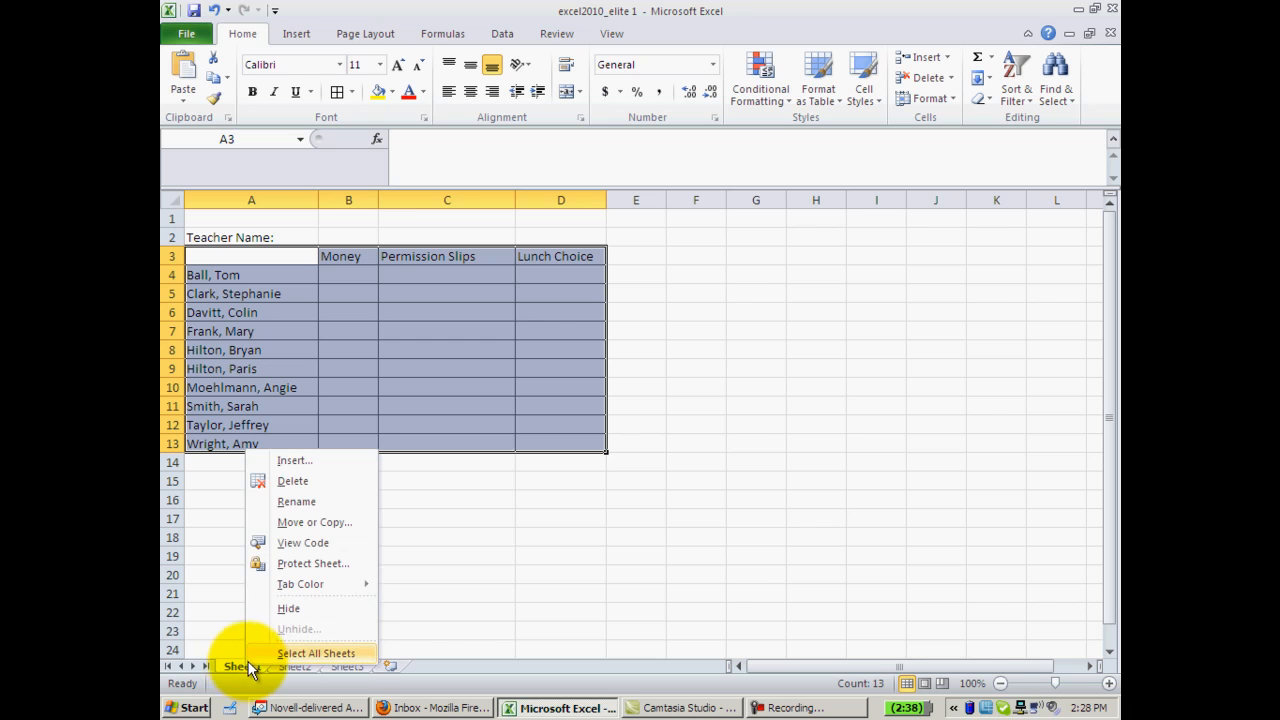
mouse_move(303, 501)
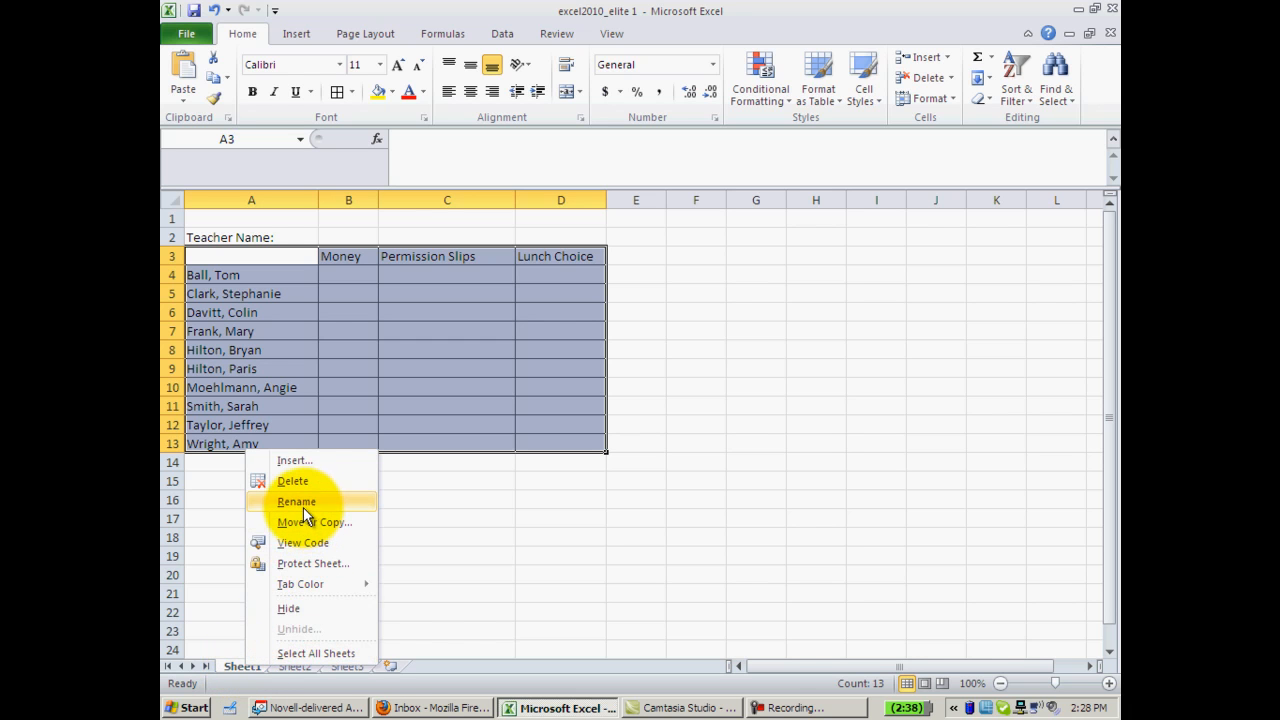
click(604, 510)
text(Checkli)
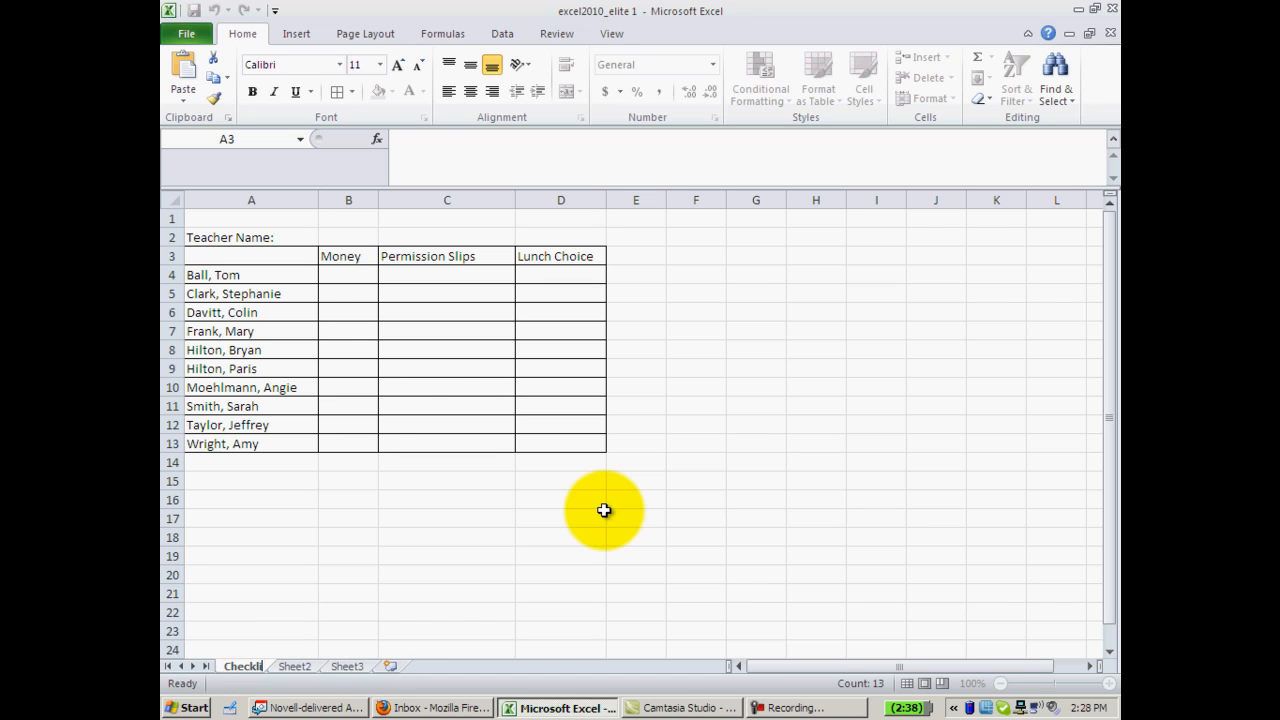
mouse_move(597, 507)
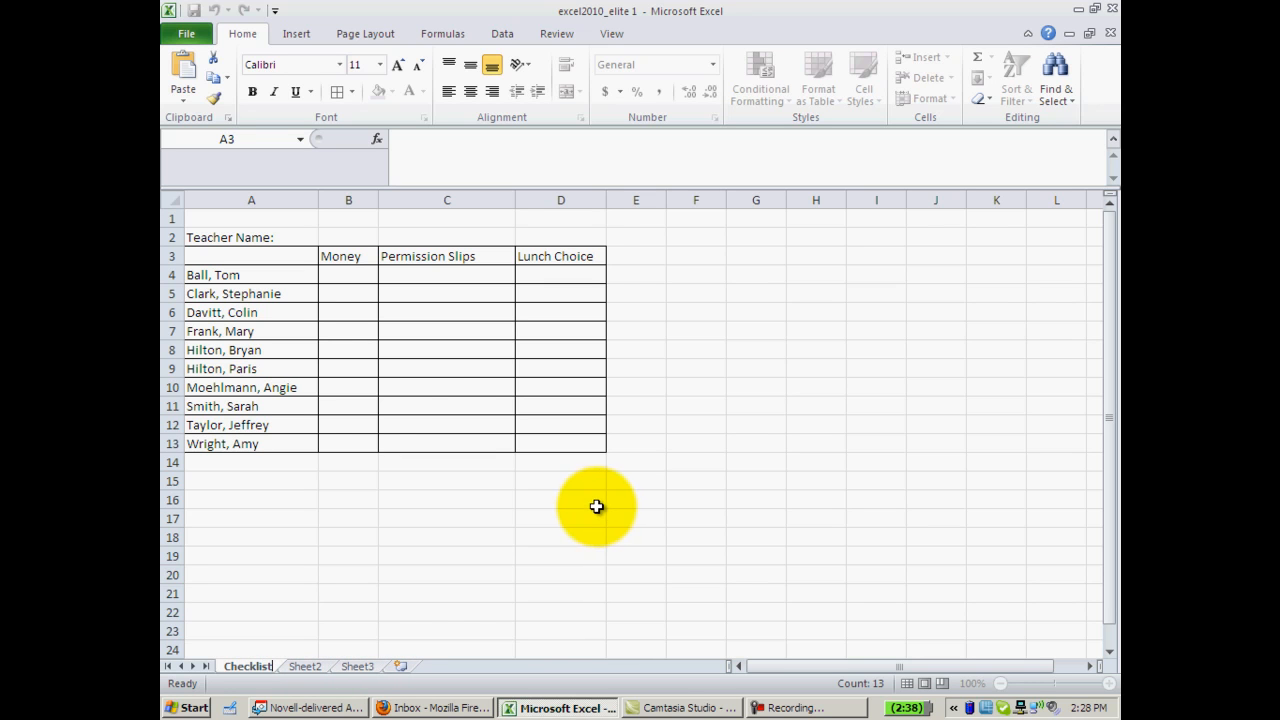
click(560, 537)
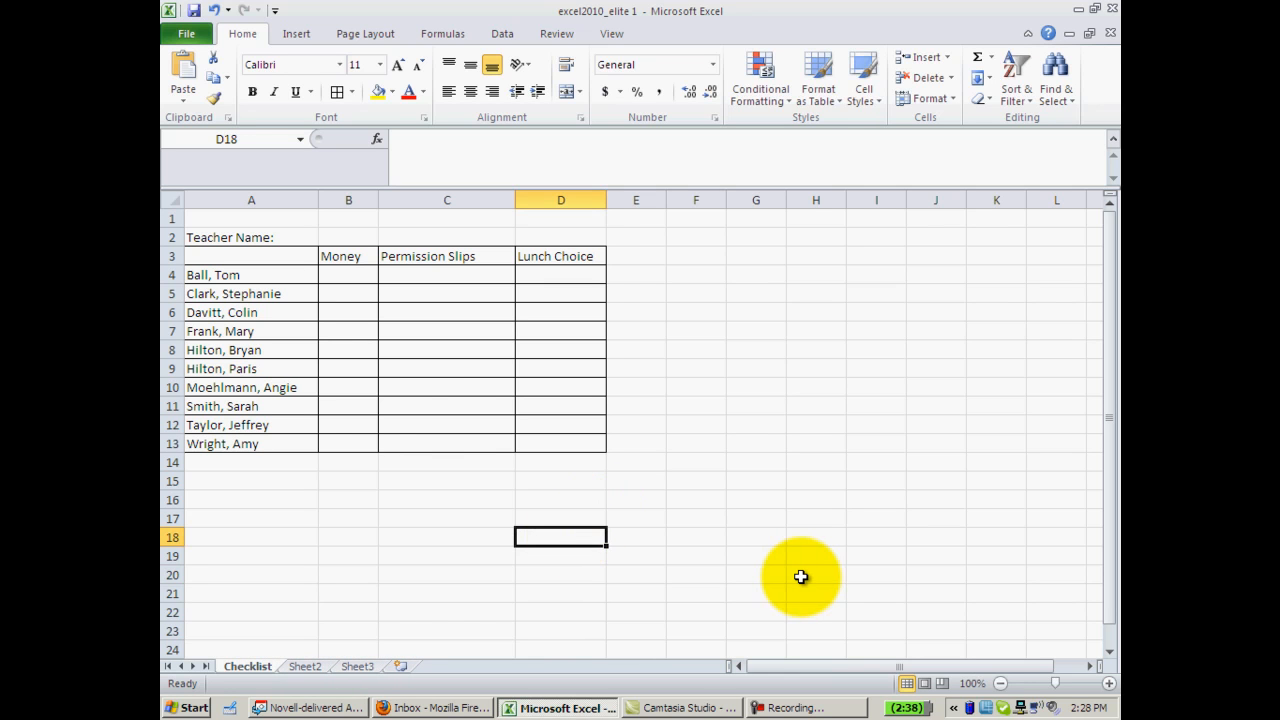